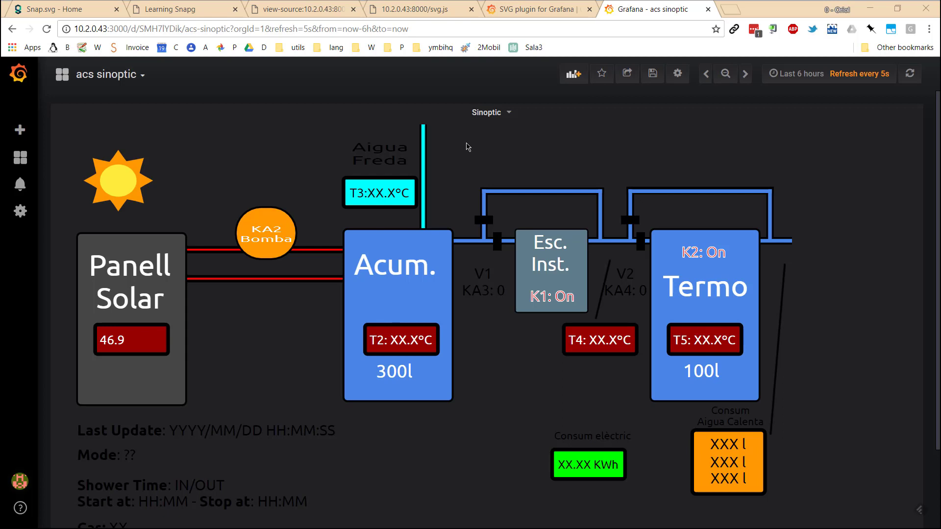
{"action": "mouse_move", "coordinate": [263, 389]}
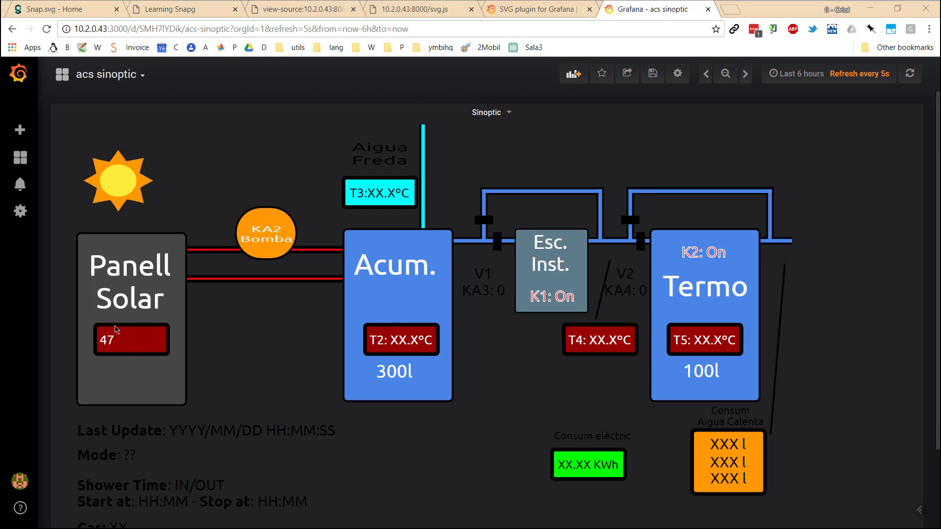
{"action": "mouse_move", "coordinate": [106, 331]}
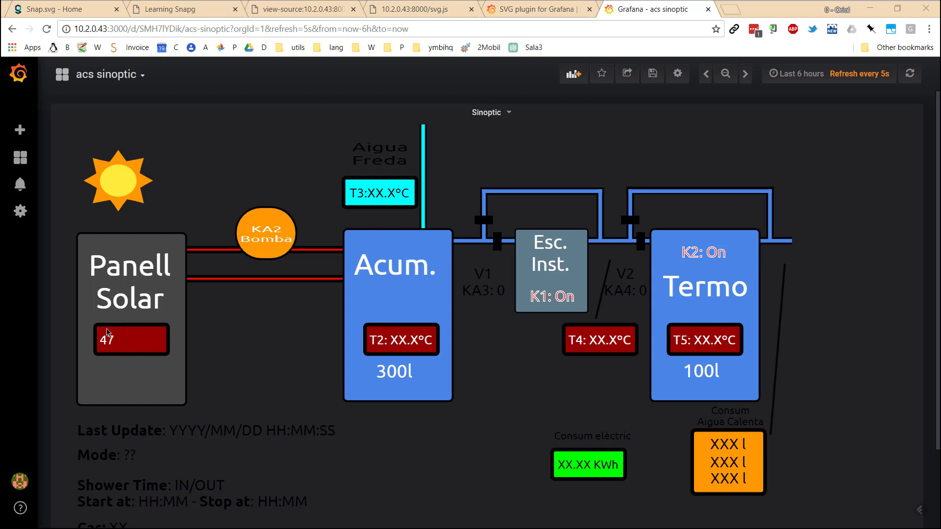
{"action": "mouse_move", "coordinate": [139, 320]}
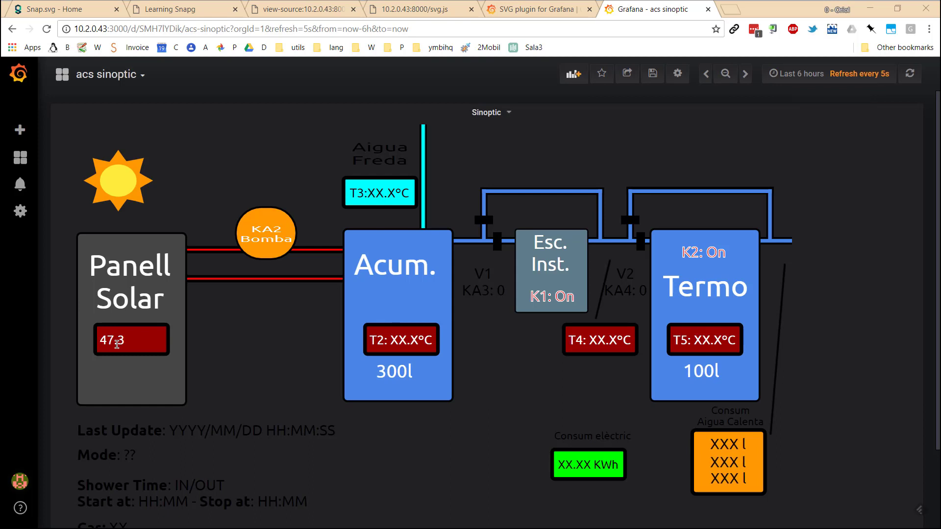
{"action": "mouse_move", "coordinate": [120, 335]}
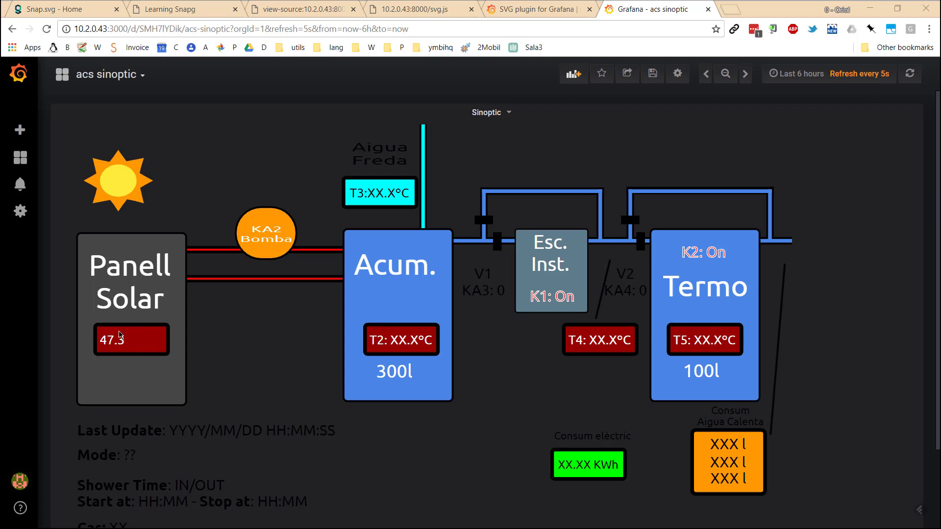
{"action": "mouse_move", "coordinate": [147, 336]}
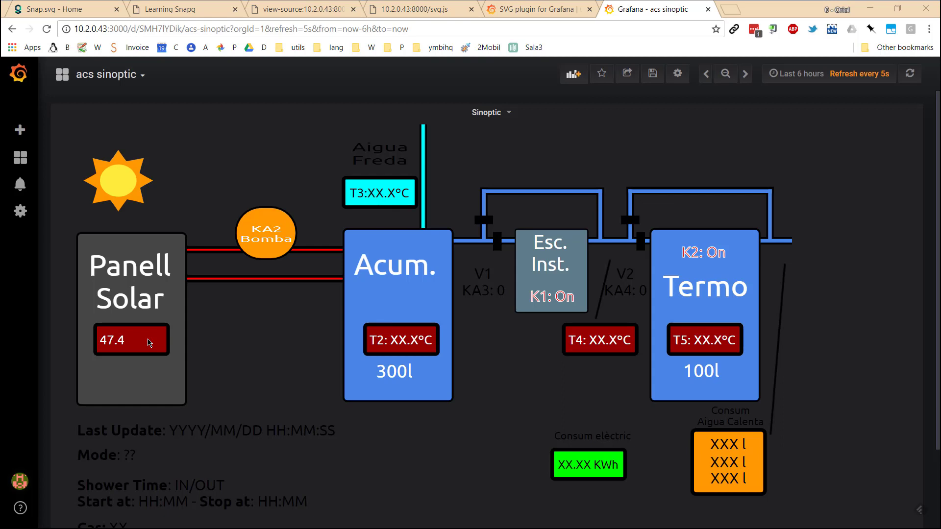
{"action": "mouse_move", "coordinate": [172, 242]}
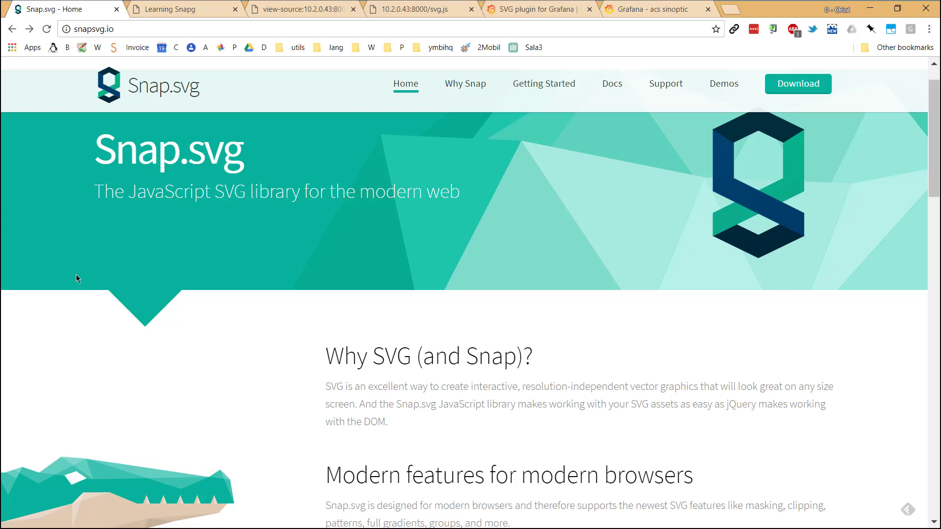
- Scroll down the Snap.svg homepage to the "Why SVG (and Snap)?" intro section
{"action": "scroll", "scroll_direction": "down", "scroll_amount": 3}
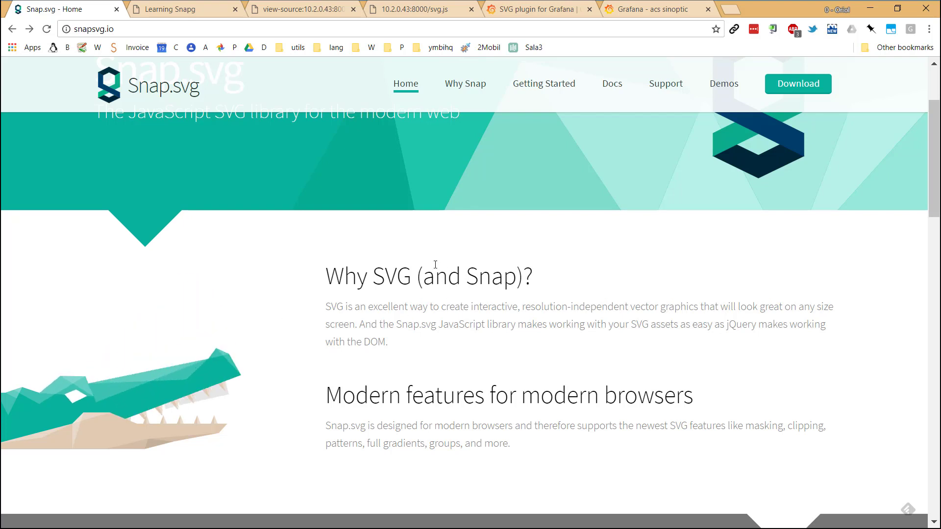
{"action": "mouse_move", "coordinate": [303, 284]}
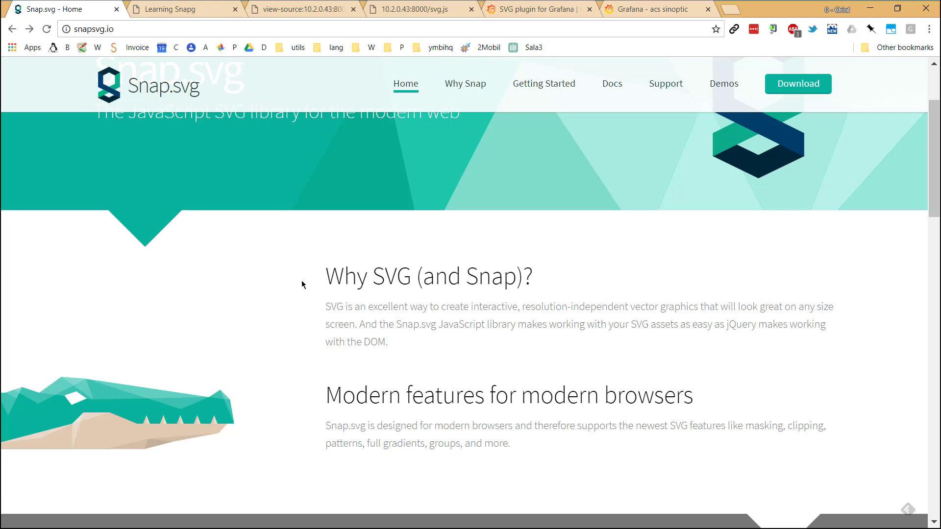
{"action": "mouse_move", "coordinate": [181, 8]}
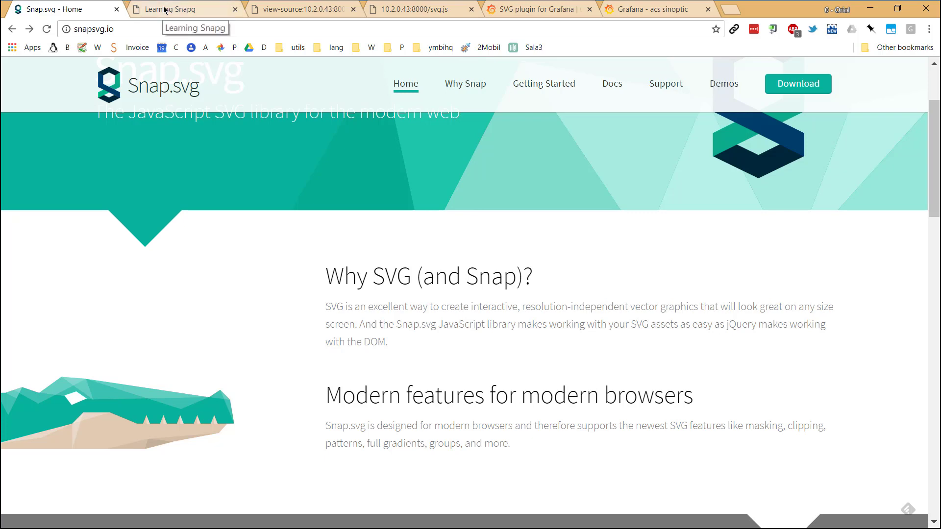
- Show the local Learning Snapg page with the solar diagram reading "test"
{"action": "left_click", "coordinate": [183, 9]}
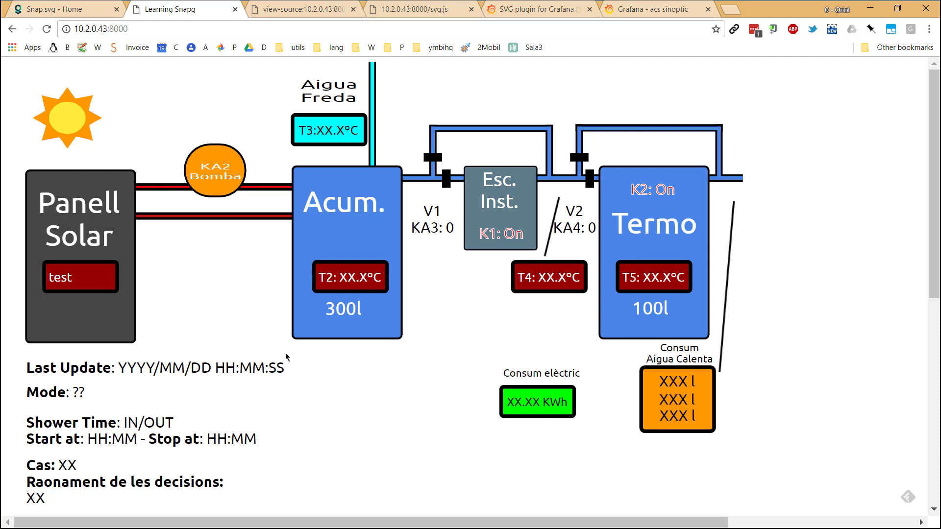
{"action": "mouse_move", "coordinate": [245, 179]}
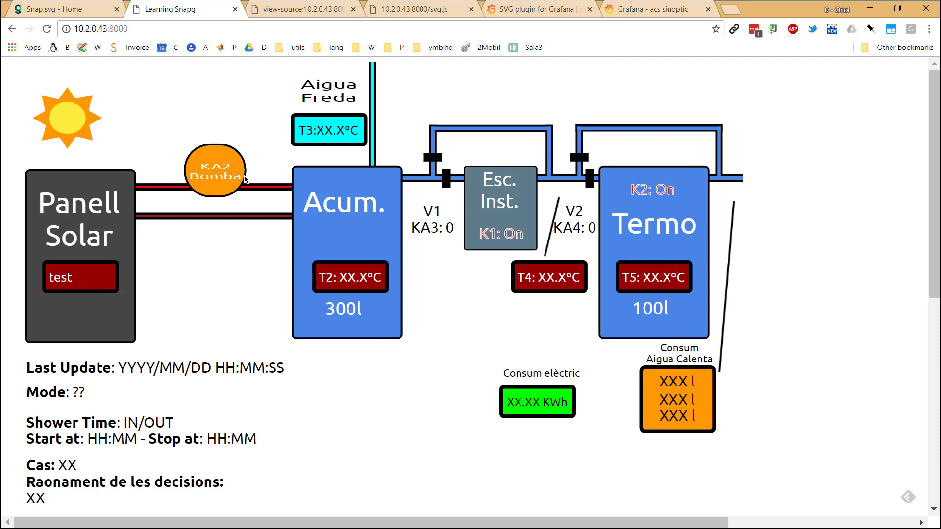
{"action": "mouse_move", "coordinate": [221, 202]}
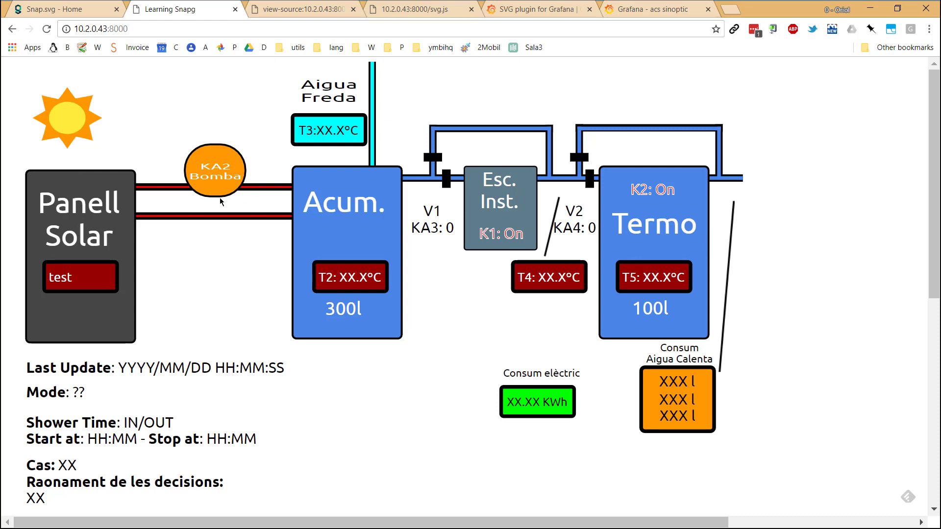
{"action": "mouse_move", "coordinate": [48, 287]}
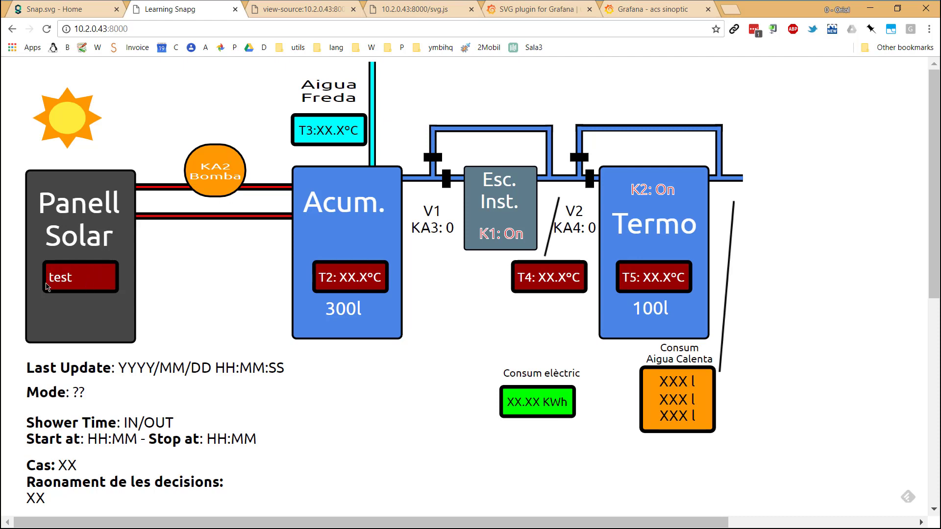
{"action": "mouse_move", "coordinate": [69, 274]}
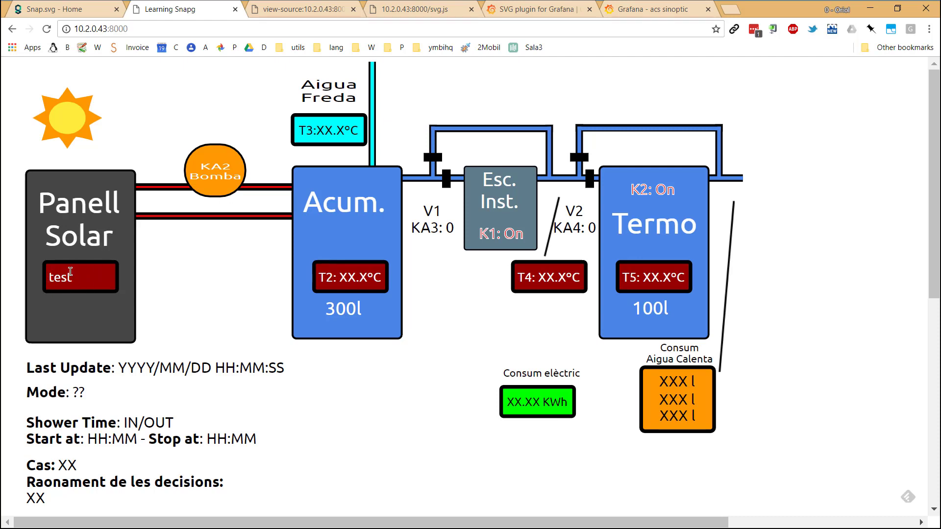
{"action": "mouse_move", "coordinate": [57, 292]}
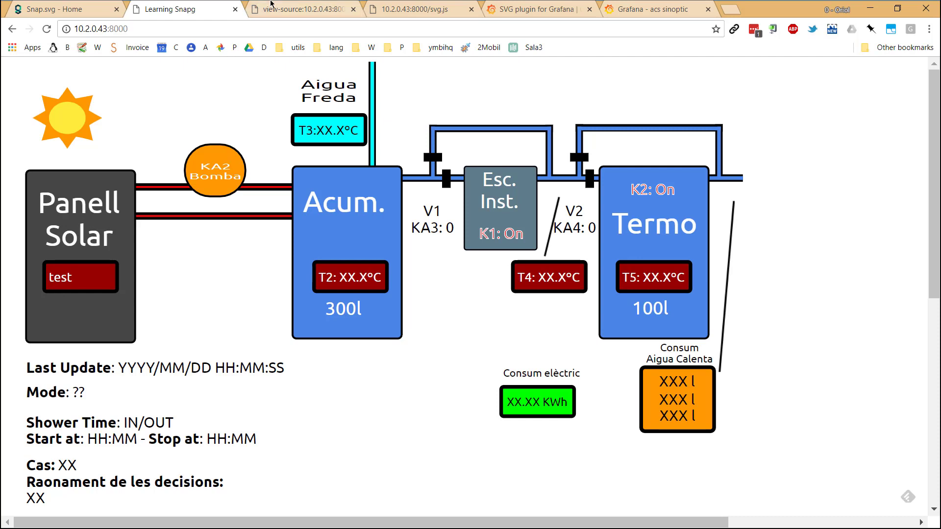
- Inspect the page's HTML source, highlighting the snap.svg-min.js script line, then move to svg.js
{"action": "left_click", "coordinate": [302, 9]}
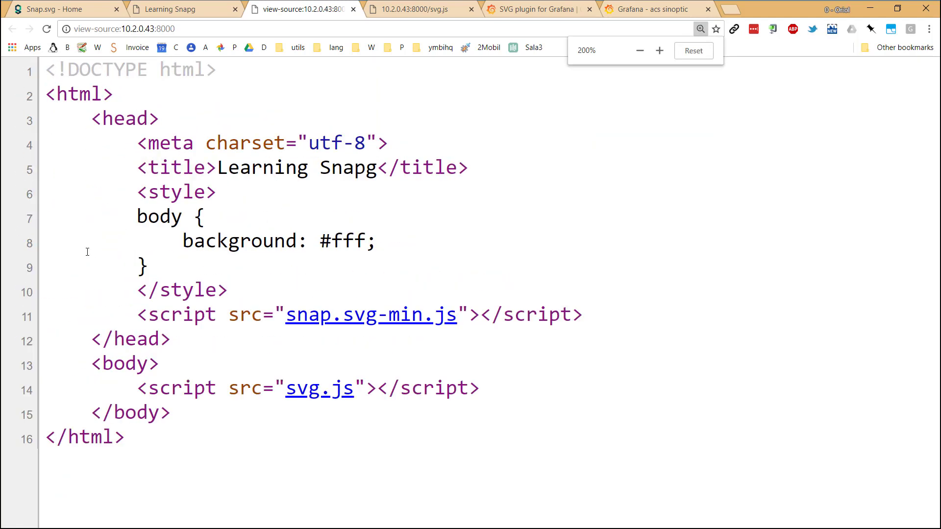
{"action": "left_click", "coordinate": [142, 197]}
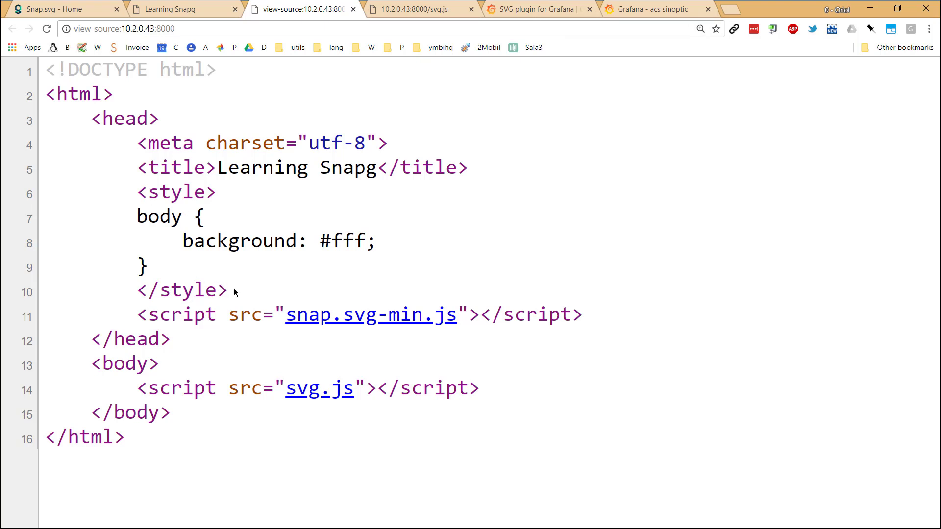
{"action": "mouse_move", "coordinate": [236, 317]}
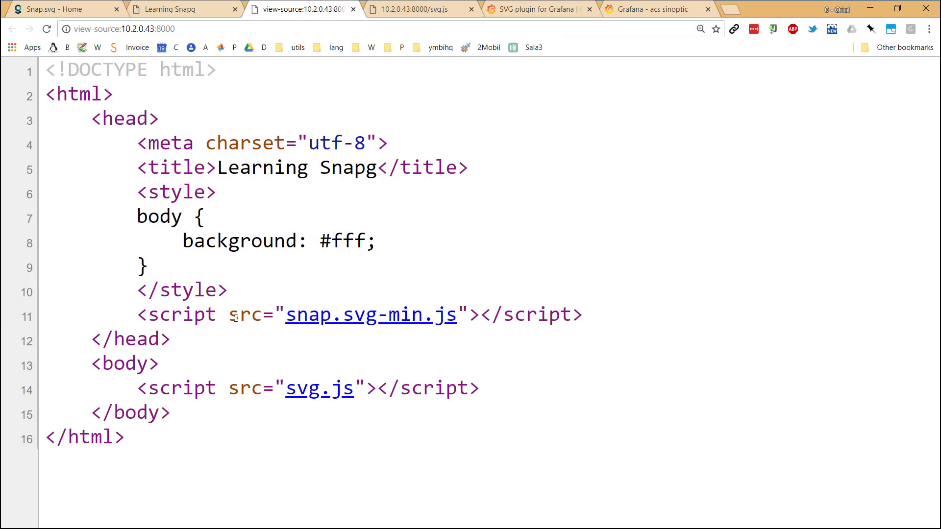
{"action": "left_click_drag", "start_coordinate": [149, 314], "coordinate": [329, 314]}
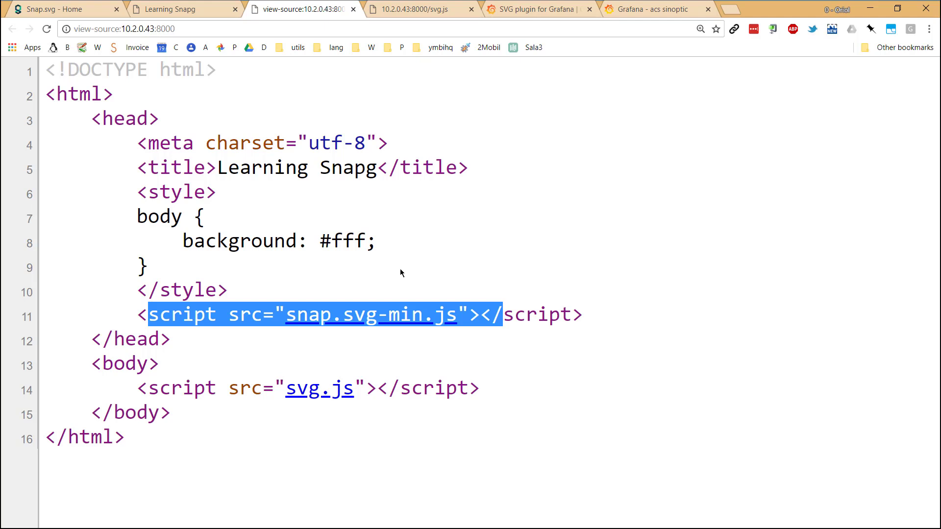
{"action": "left_click", "coordinate": [230, 376]}
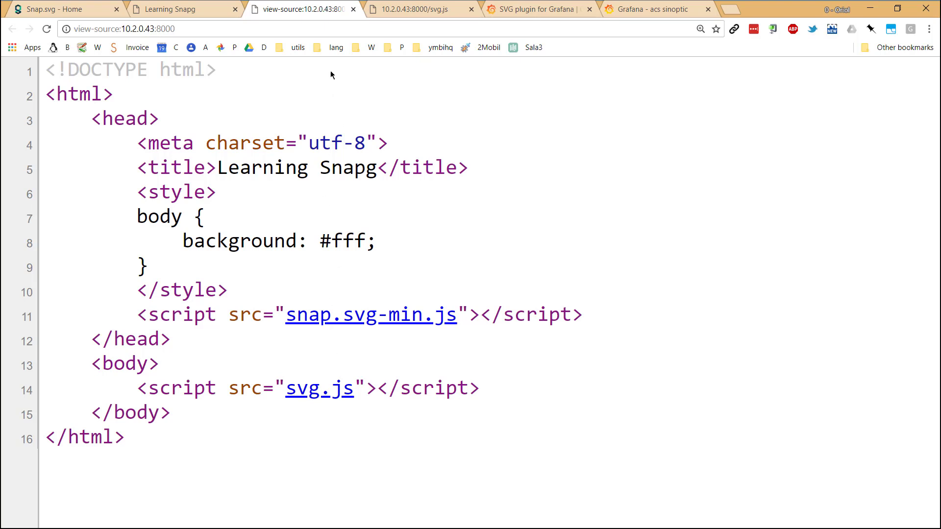
{"action": "left_click", "coordinate": [420, 9]}
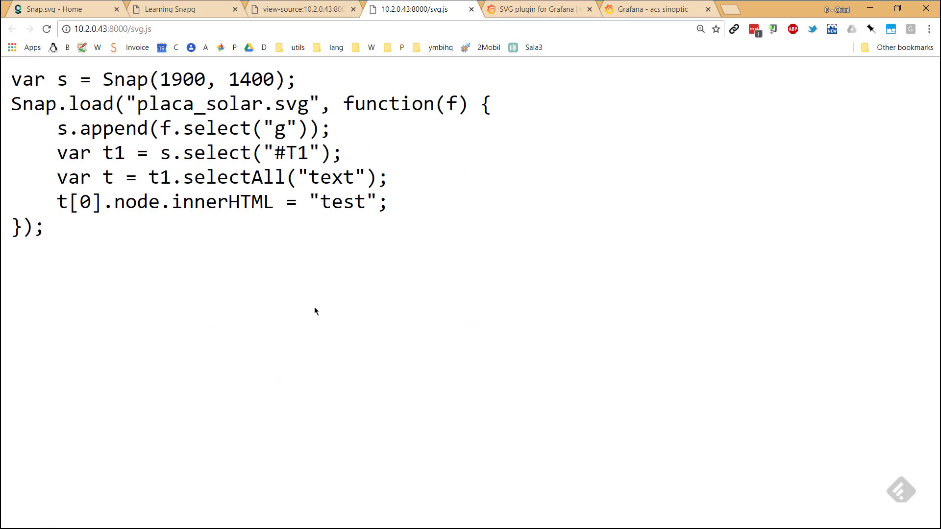
{"action": "mouse_move", "coordinate": [261, 300]}
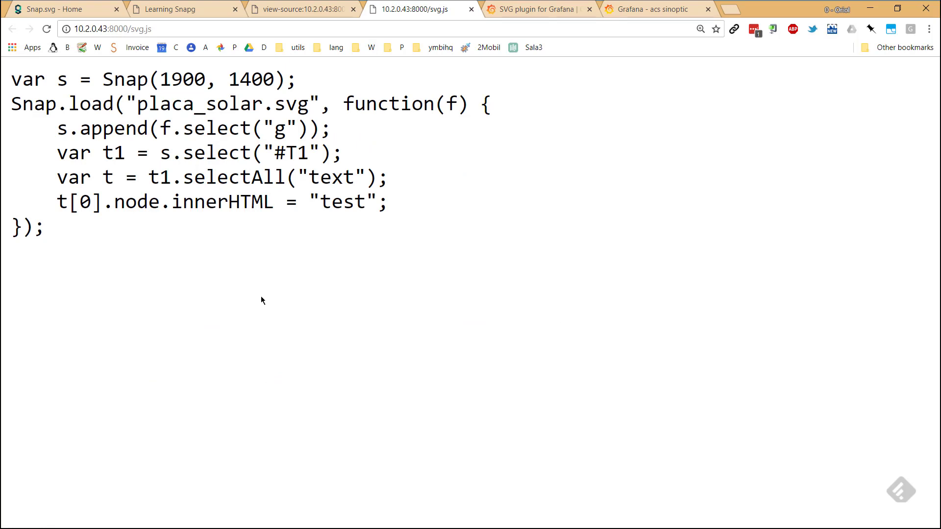
{"action": "mouse_move", "coordinate": [196, 237]}
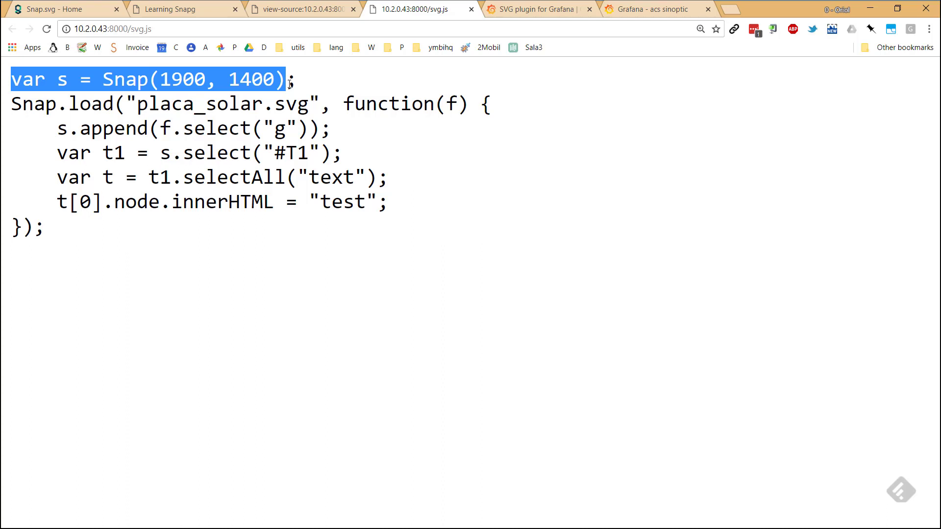
{"action": "mouse_move", "coordinate": [169, 196]}
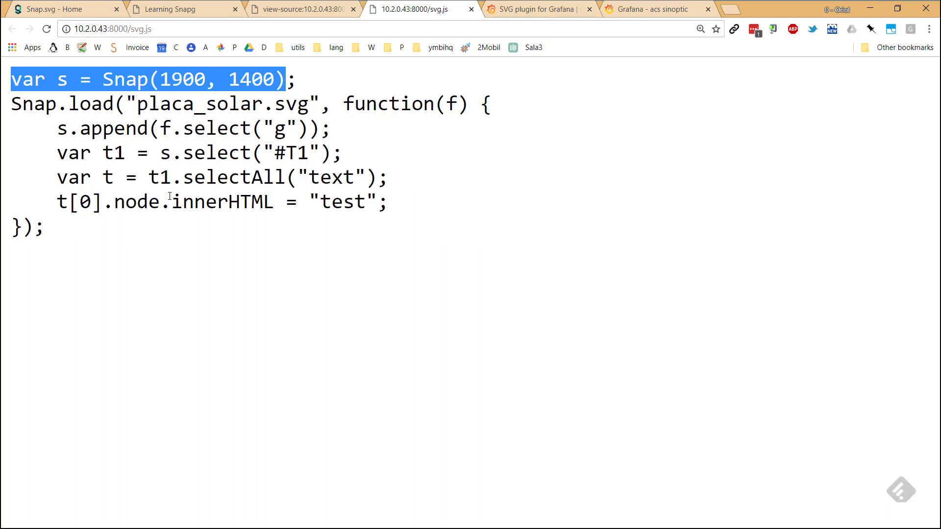
{"action": "mouse_move", "coordinate": [28, 105]}
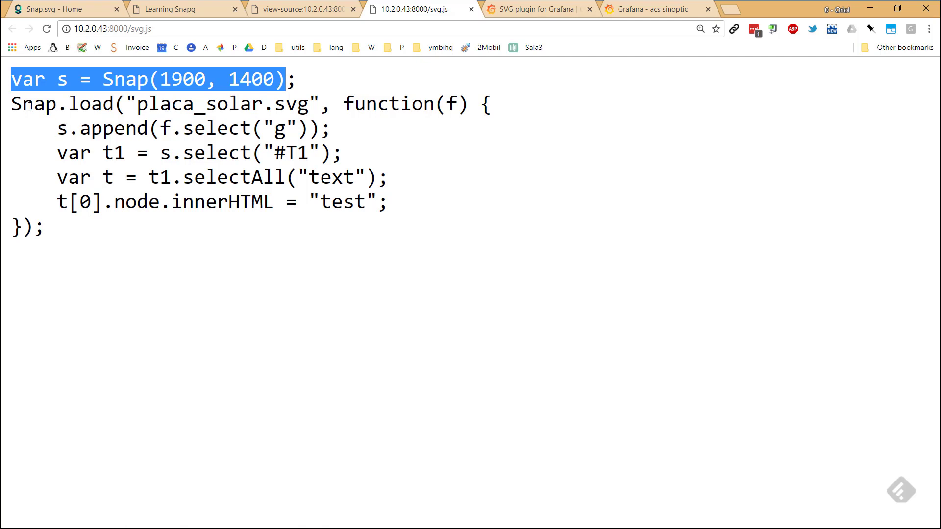
- Highlight the Snap.load call and the append line in the svg.js script
{"action": "double_click", "coordinate": [61, 104]}
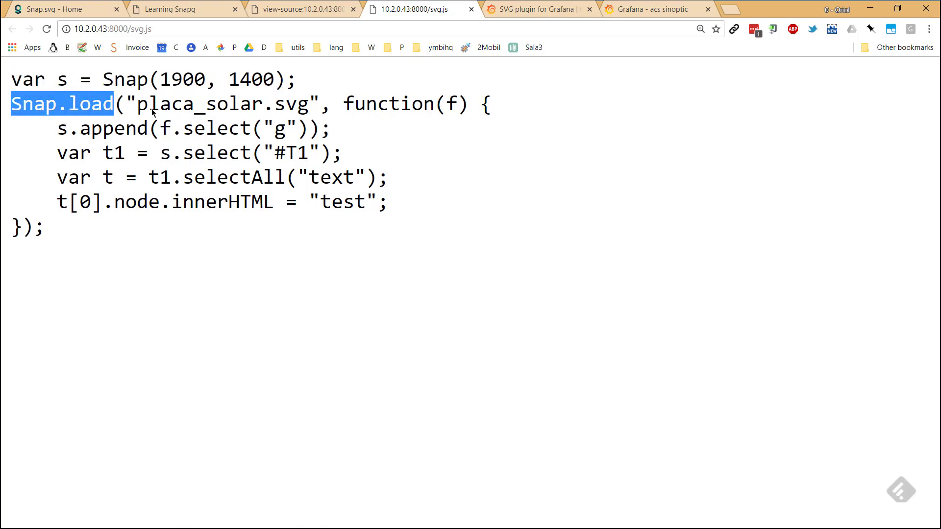
{"action": "left_click_drag", "start_coordinate": [114, 104], "coordinate": [322, 104]}
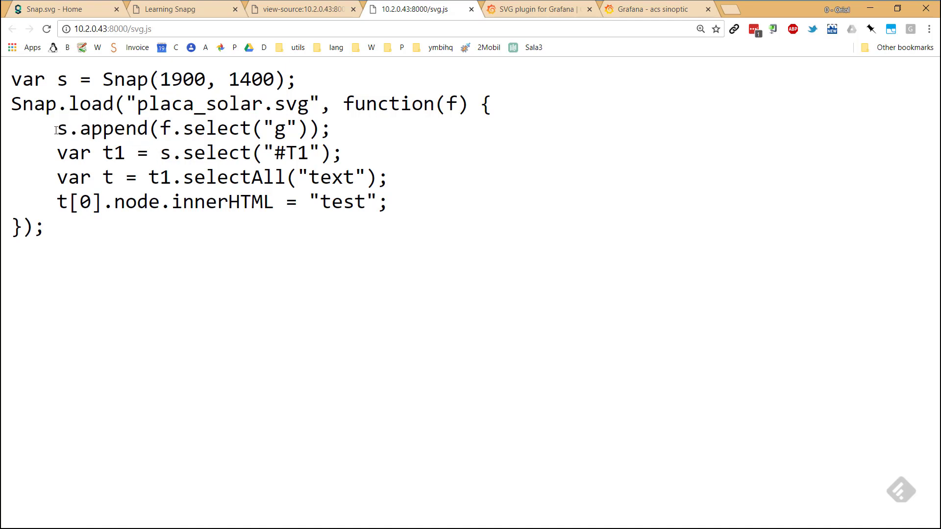
{"action": "double_click", "coordinate": [61, 127]}
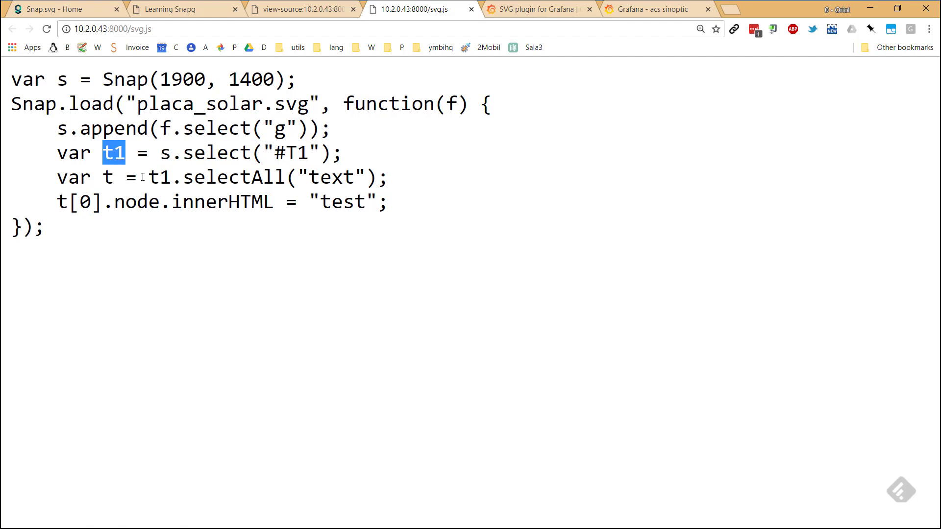
- Zoom out on the rendered solar diagram to view it whole, then return to svg.js
{"action": "left_click", "coordinate": [185, 8]}
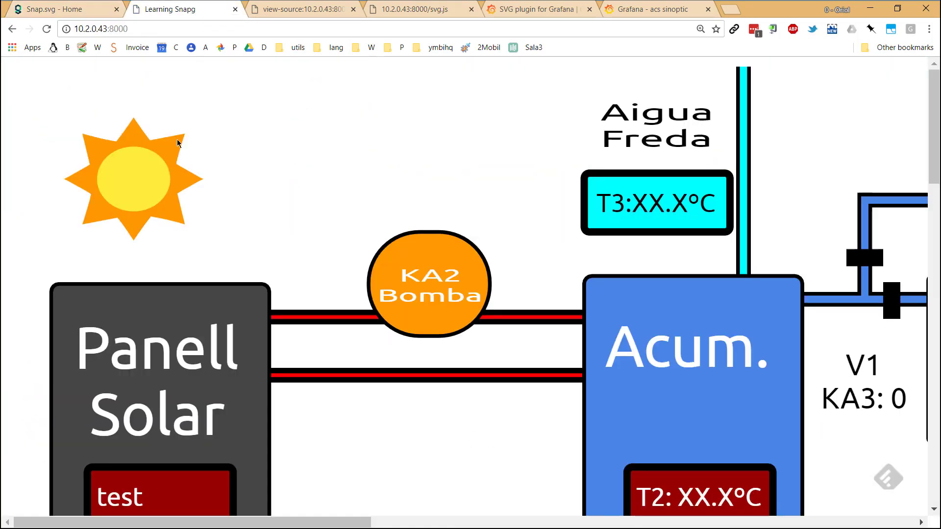
{"action": "left_click", "coordinate": [700, 29]}
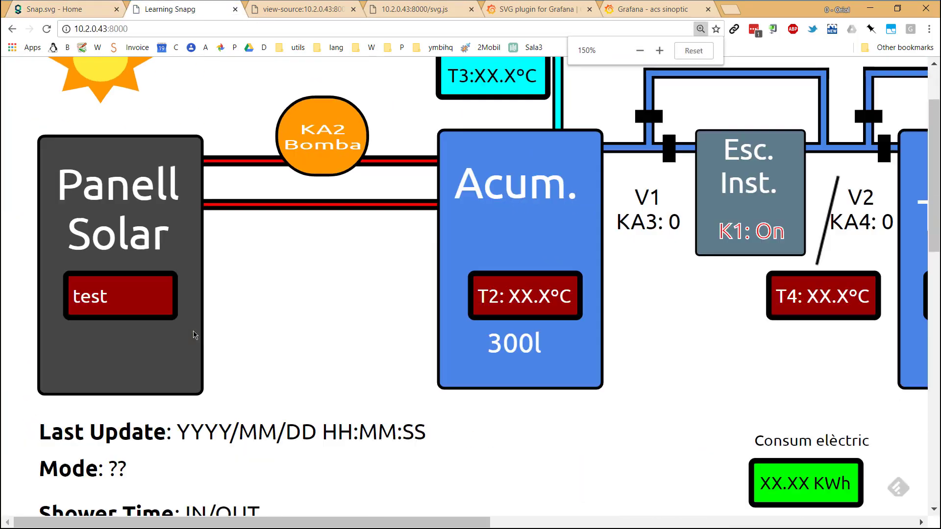
{"action": "left_click", "coordinate": [640, 50]}
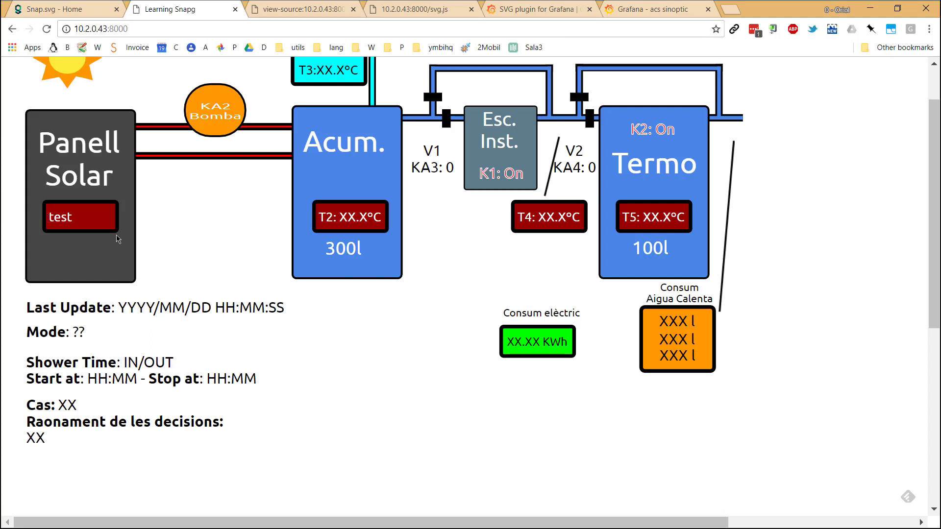
{"action": "mouse_move", "coordinate": [50, 207]}
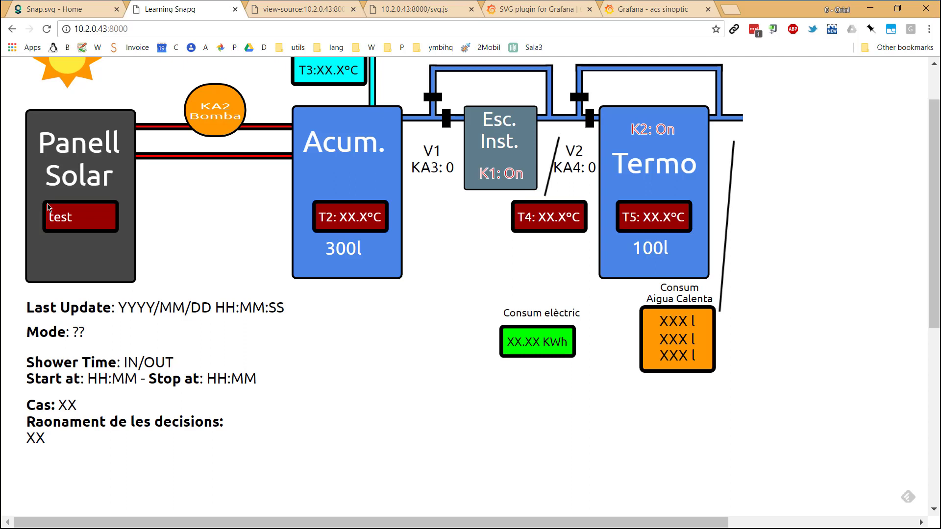
{"action": "mouse_move", "coordinate": [84, 204]}
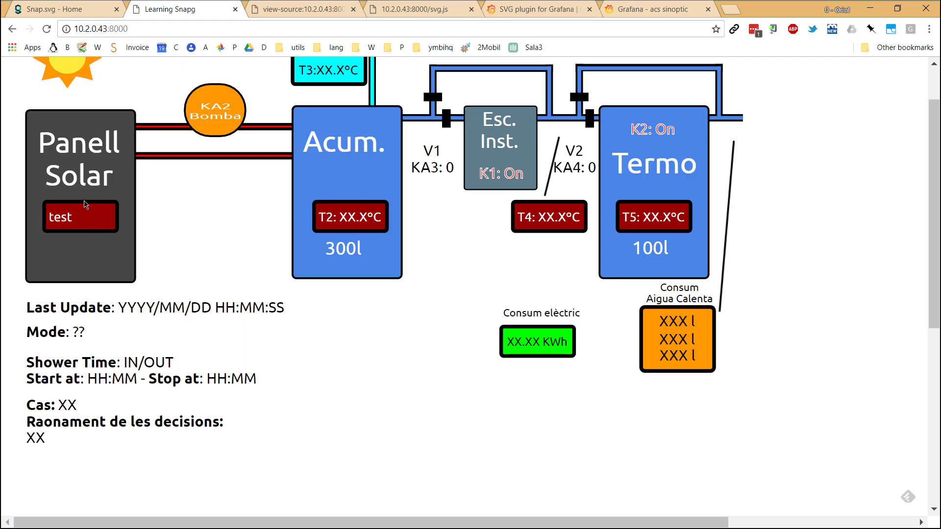
{"action": "mouse_move", "coordinate": [66, 208]}
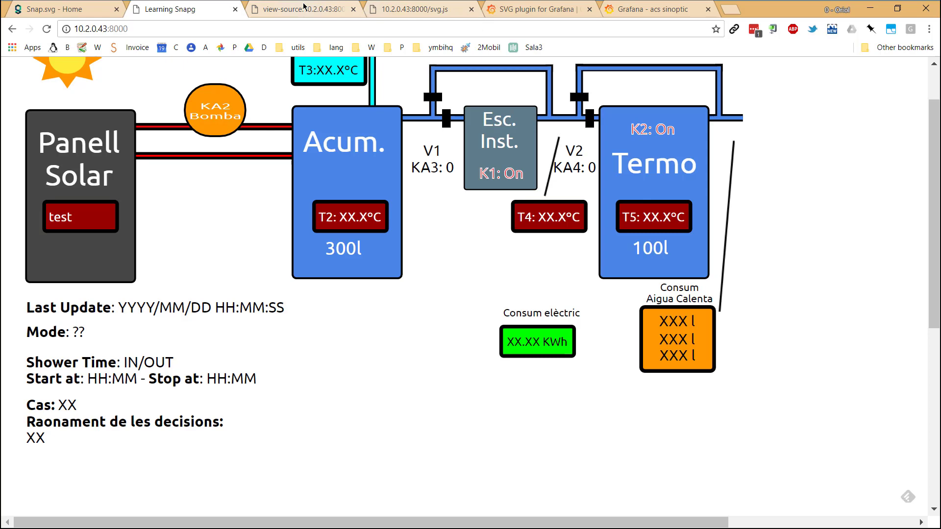
{"action": "left_click", "coordinate": [421, 9]}
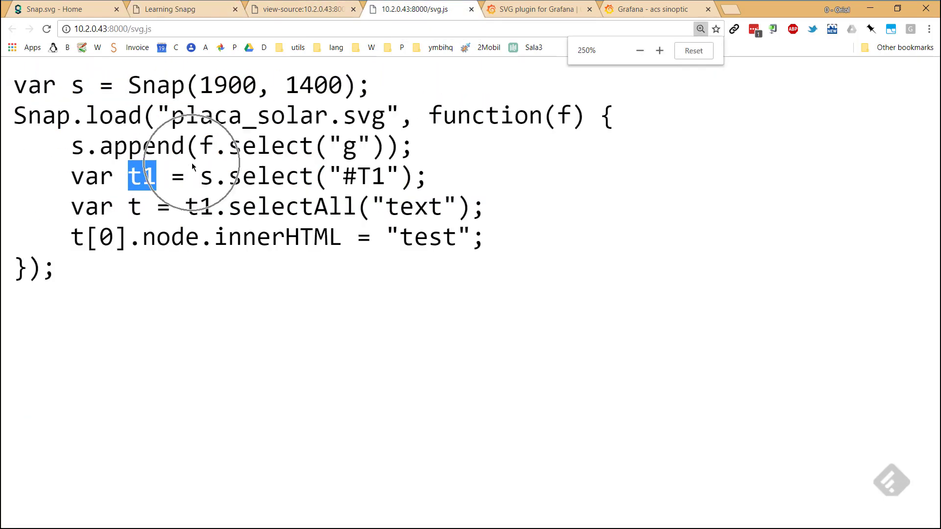
- Reset the script zoom and single out t1, t, the innerHTML assignment and the "test" string
{"action": "left_click", "coordinate": [639, 50]}
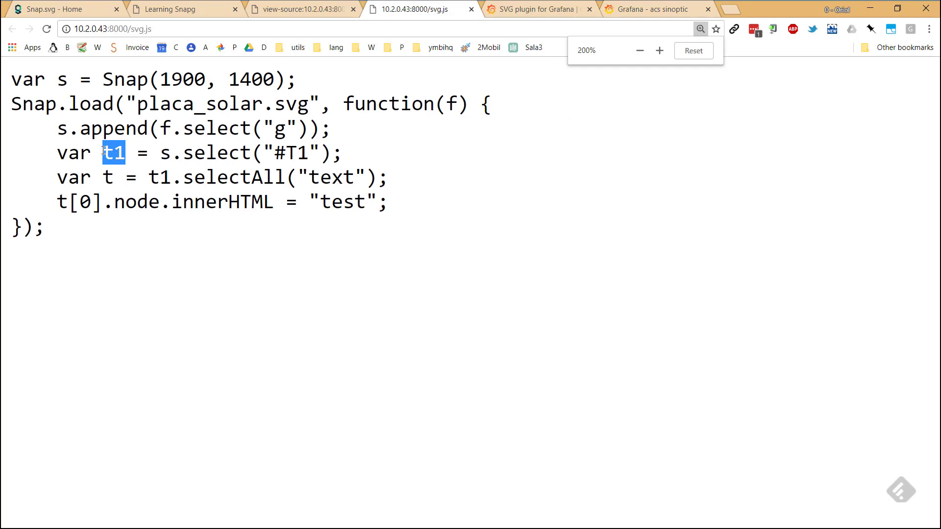
{"action": "left_click", "coordinate": [148, 183]}
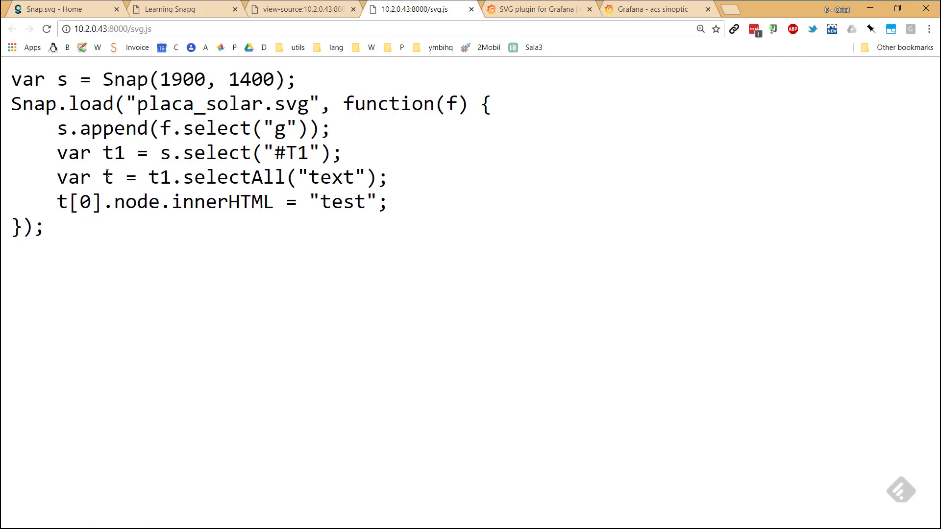
{"action": "double_click", "coordinate": [107, 178]}
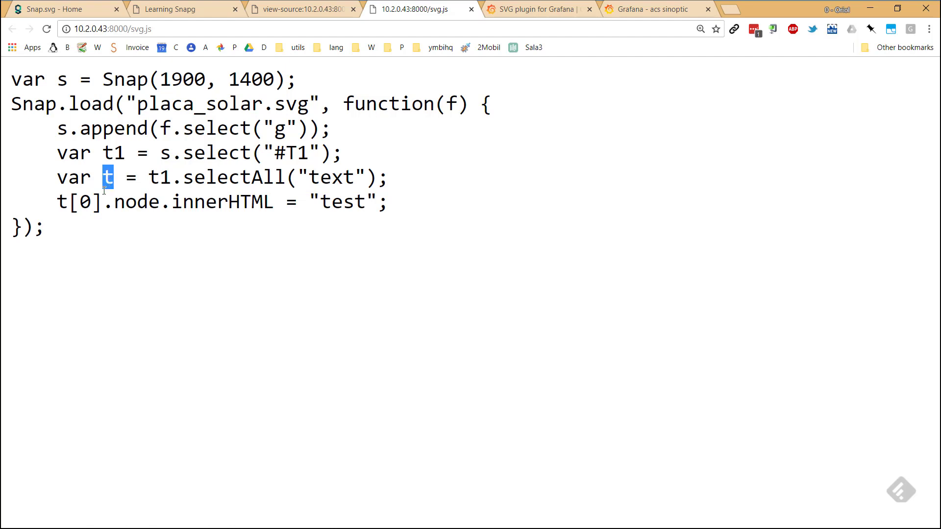
{"action": "double_click", "coordinate": [79, 202]}
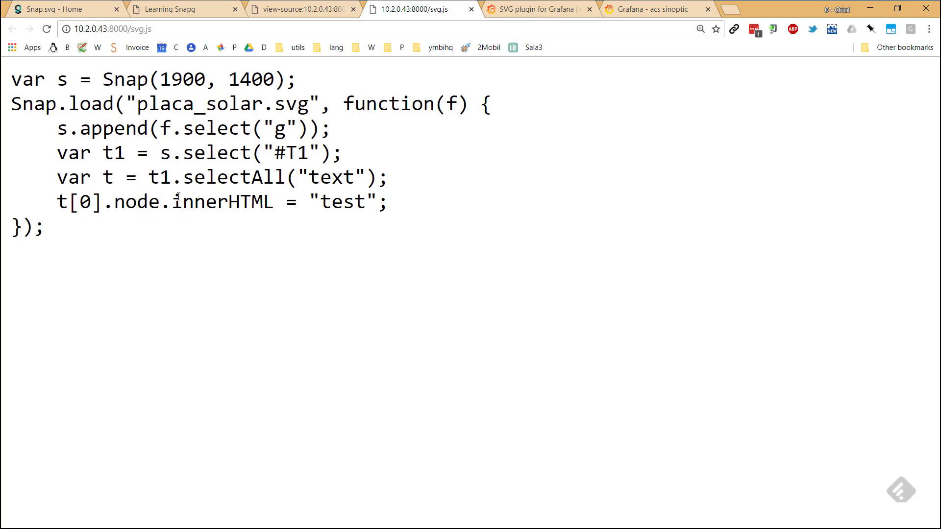
{"action": "double_click", "coordinate": [220, 202]}
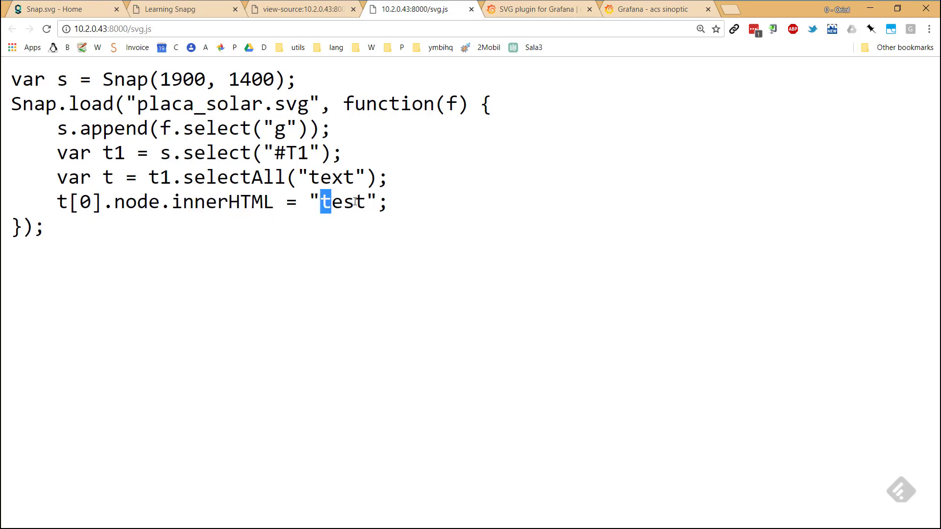
{"action": "double_click", "coordinate": [342, 202]}
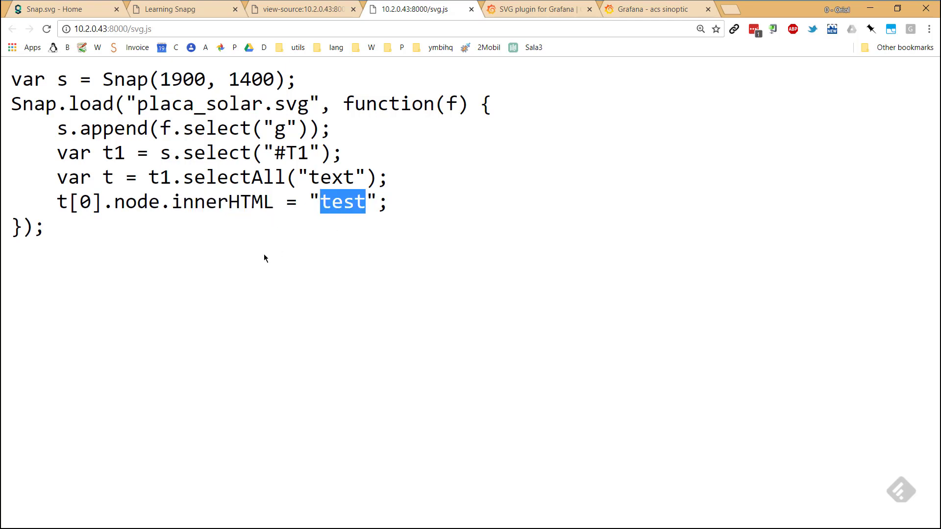
{"action": "mouse_move", "coordinate": [76, 243]}
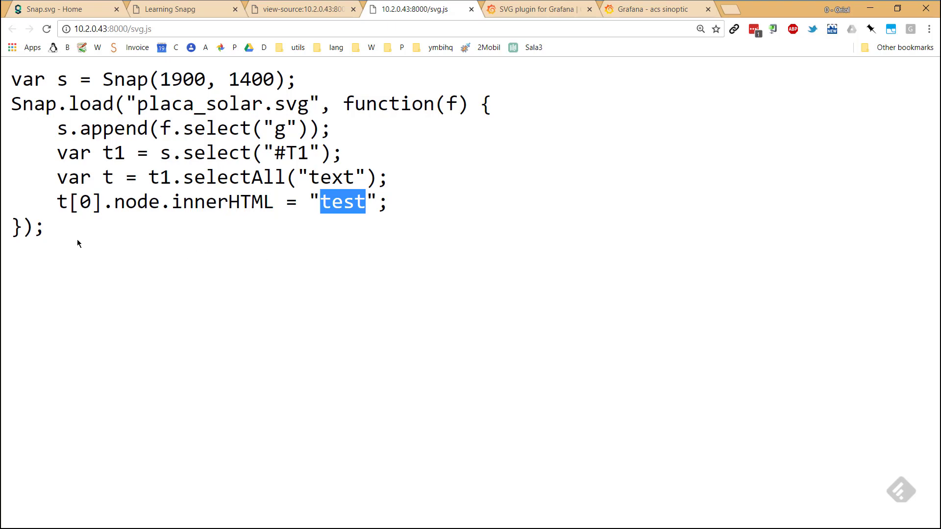
{"action": "left_click", "coordinate": [60, 8]}
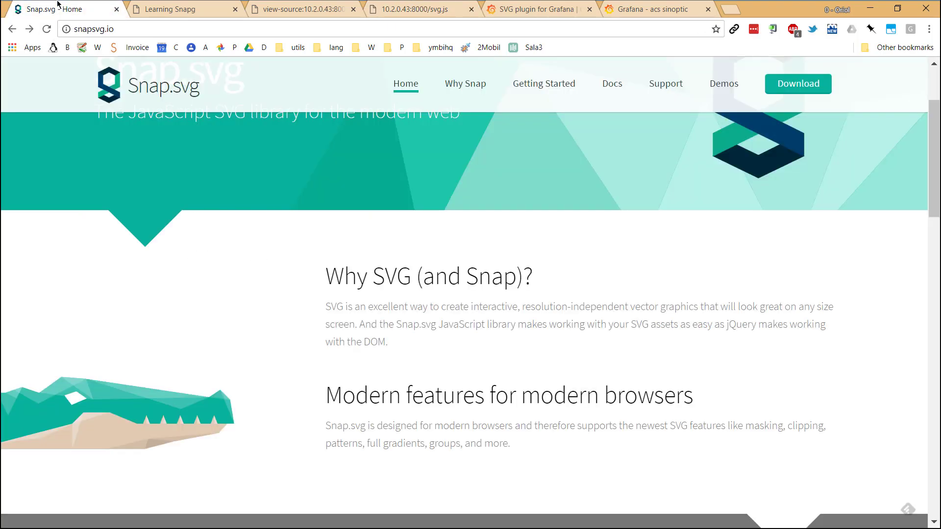
{"action": "left_click", "coordinate": [180, 9]}
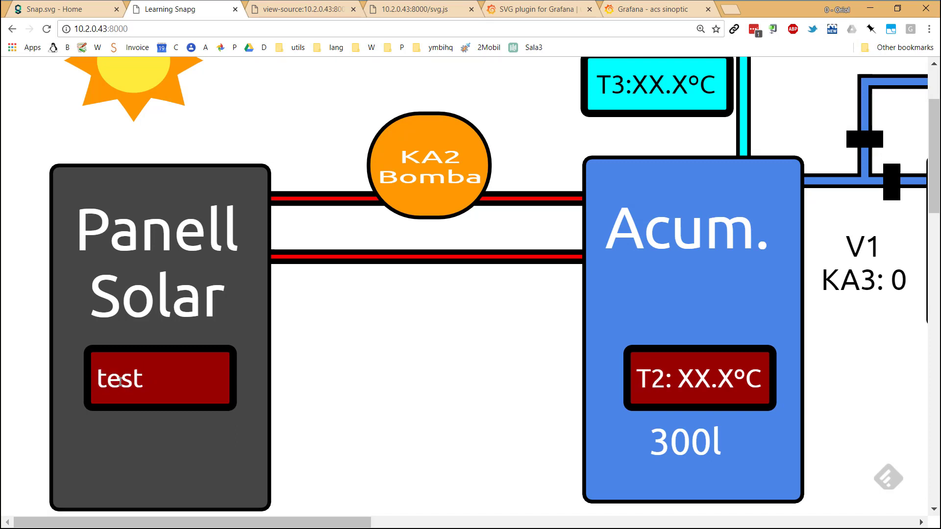
{"action": "left_click", "coordinate": [424, 9]}
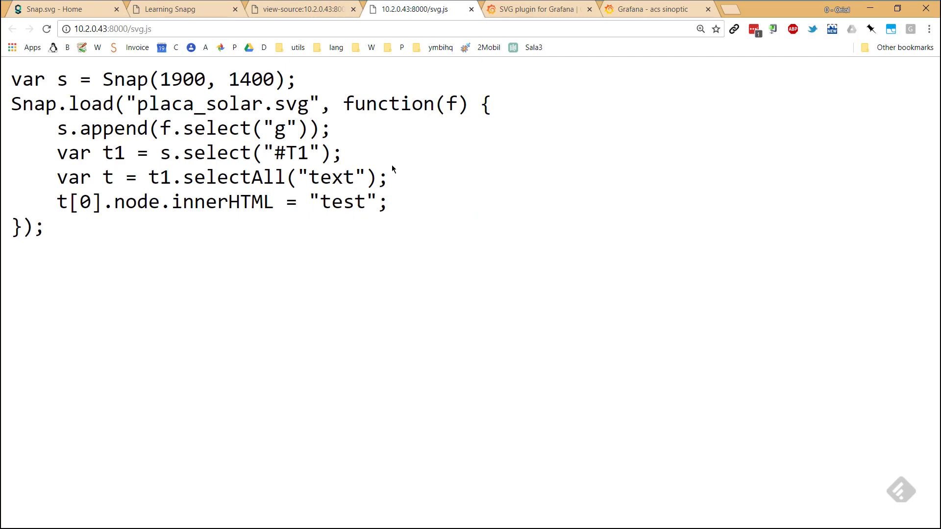
{"action": "mouse_move", "coordinate": [191, 236]}
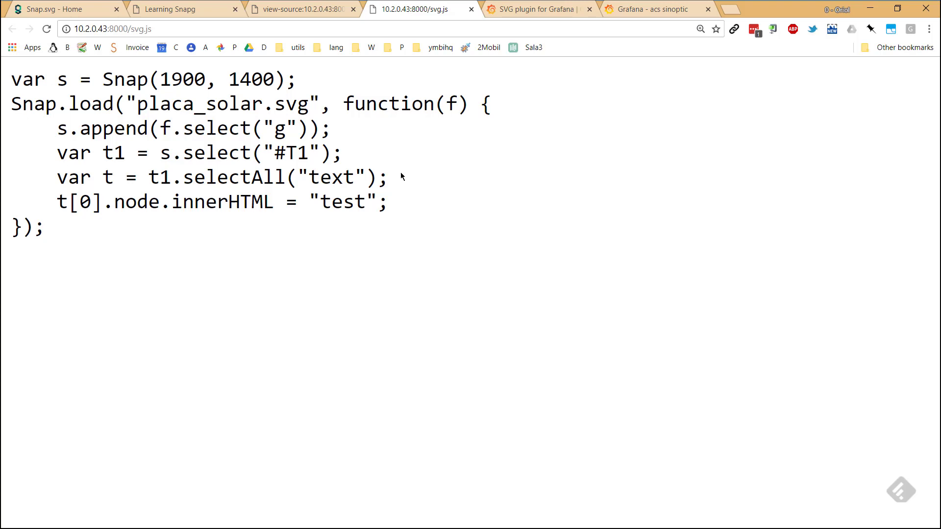
{"action": "mouse_move", "coordinate": [537, 9]}
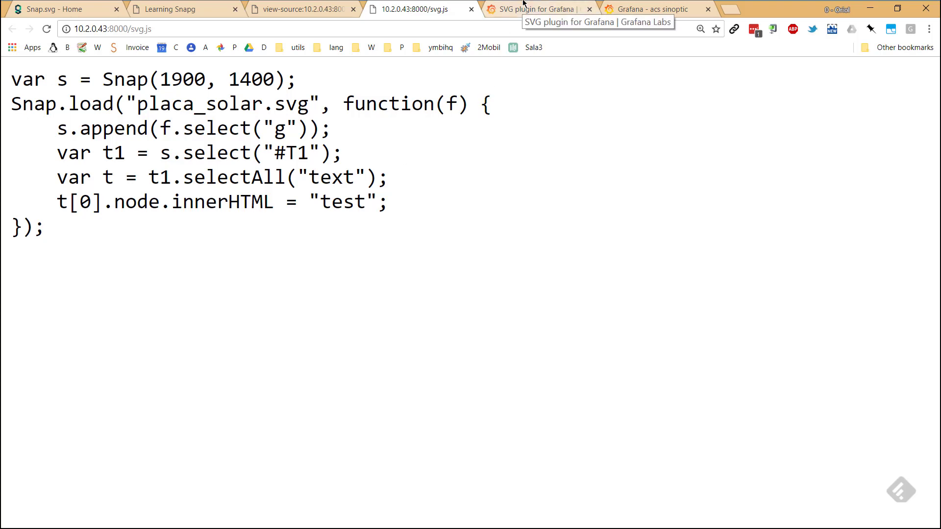
- Read through the Grafana Labs SVG panel plugin page down to its SVG Data section
{"action": "left_click", "coordinate": [538, 9]}
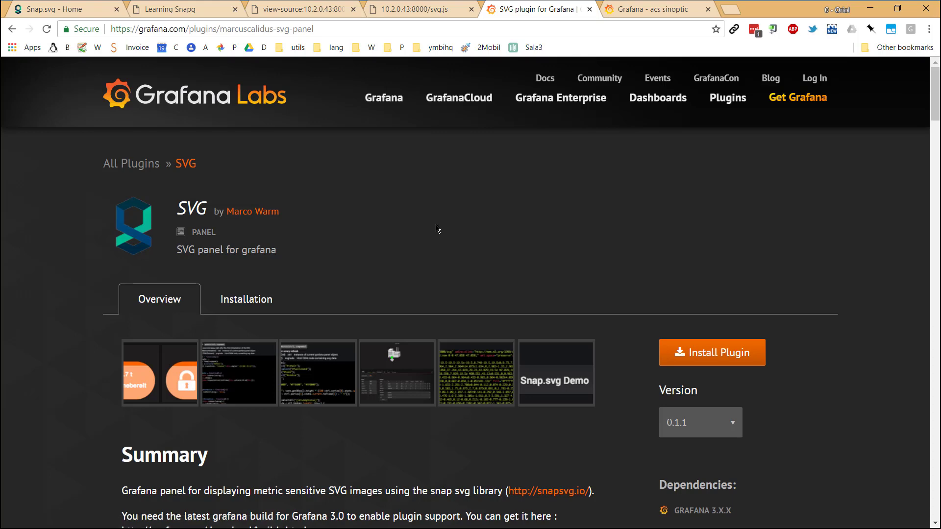
{"action": "mouse_move", "coordinate": [433, 228]}
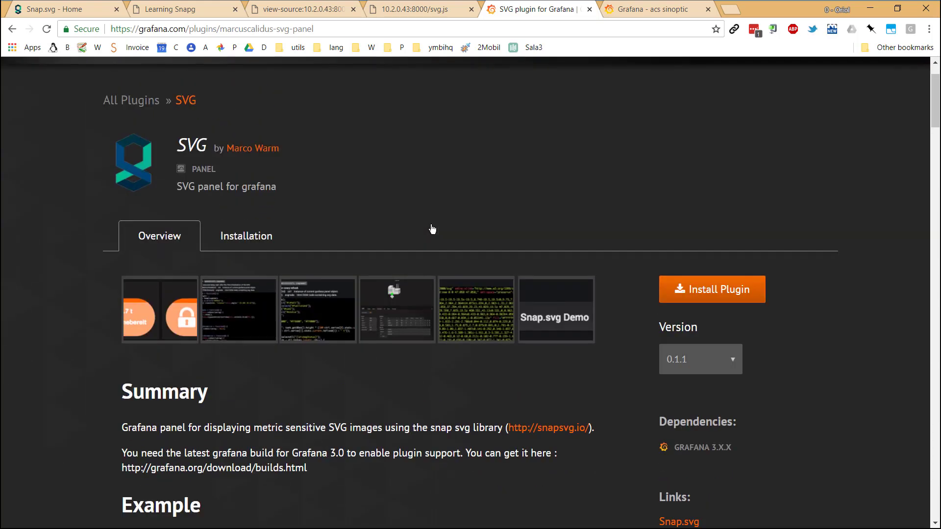
{"action": "scroll", "scroll_direction": "down", "scroll_amount": 3}
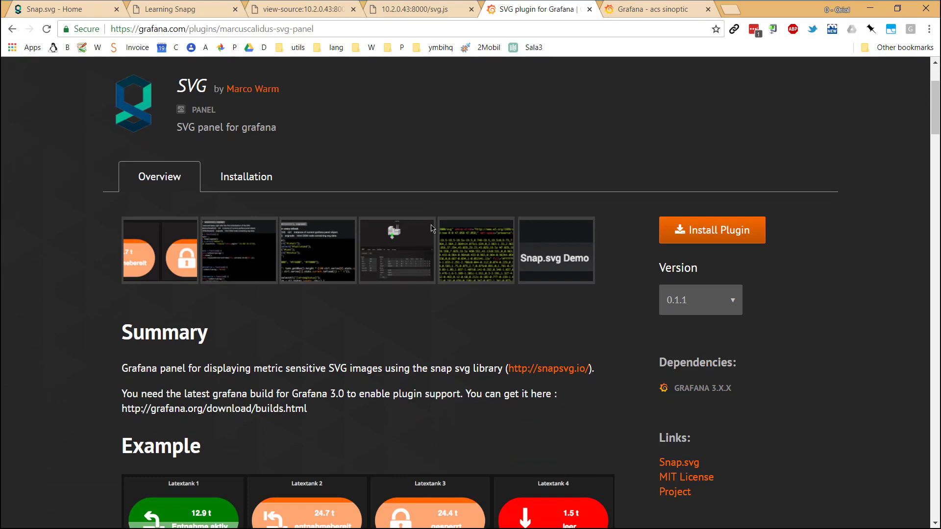
{"action": "scroll", "scroll_direction": "down", "scroll_amount": 3}
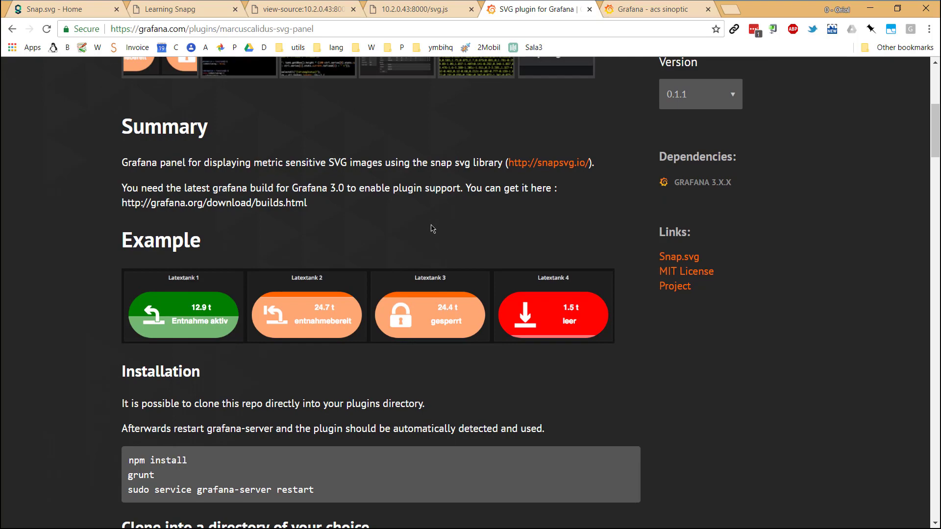
{"action": "scroll", "scroll_direction": "down", "scroll_amount": 3}
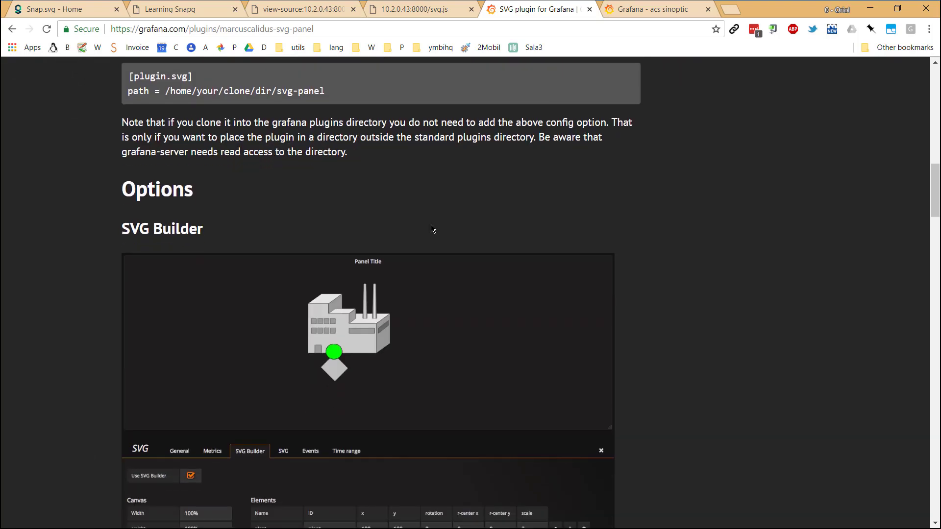
{"action": "scroll", "scroll_direction": "down", "scroll_amount": 3}
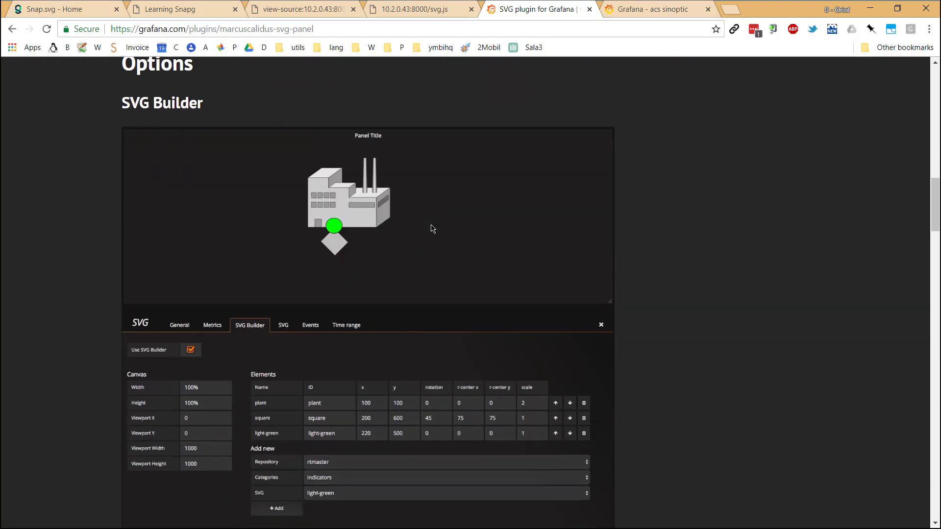
{"action": "scroll", "scroll_direction": "down", "scroll_amount": 3}
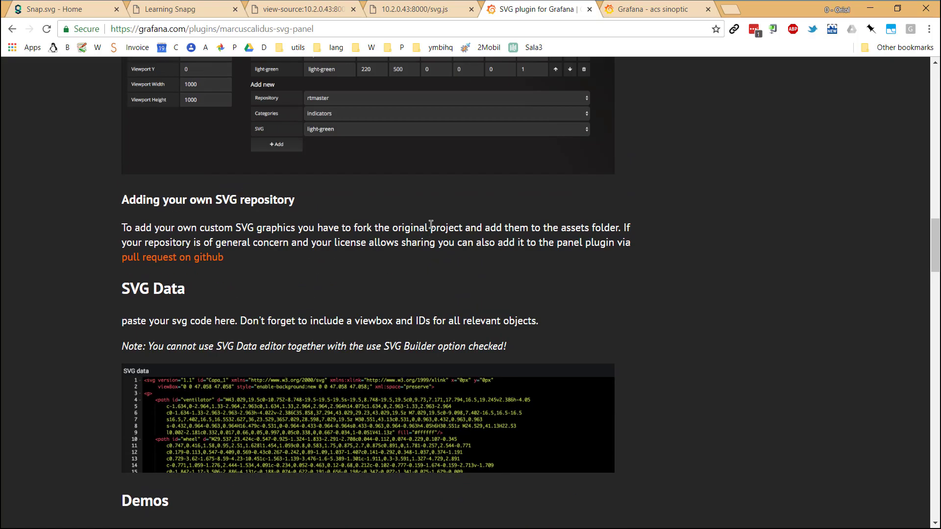
{"action": "scroll", "scroll_direction": "down", "scroll_amount": 3}
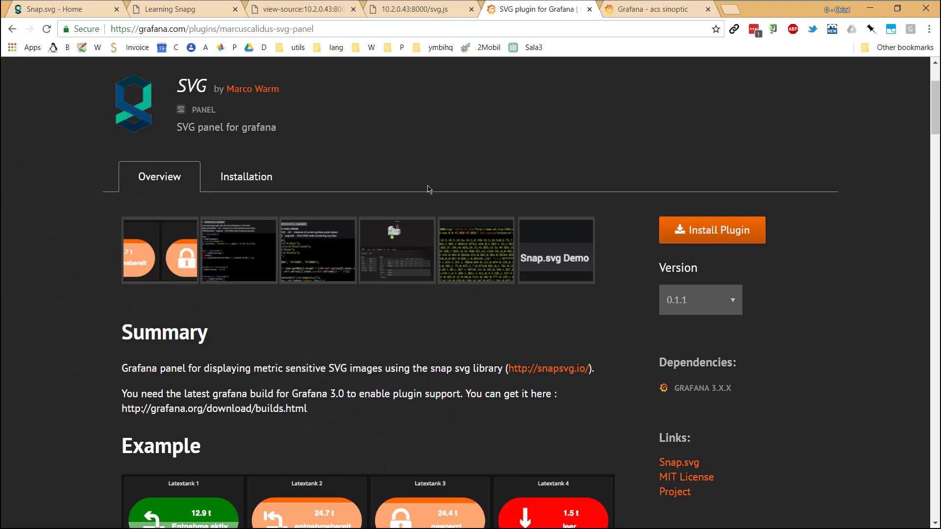
{"action": "mouse_move", "coordinate": [703, 304]}
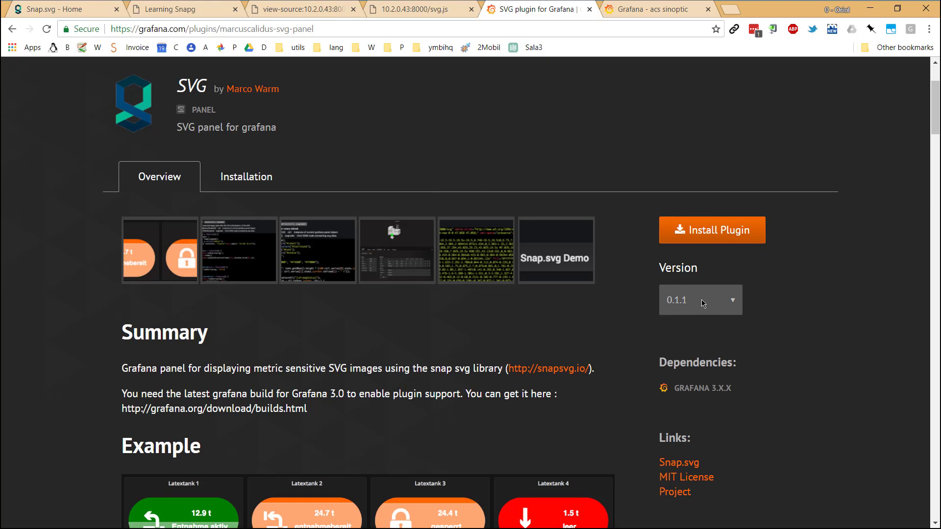
{"action": "mouse_move", "coordinate": [613, 311]}
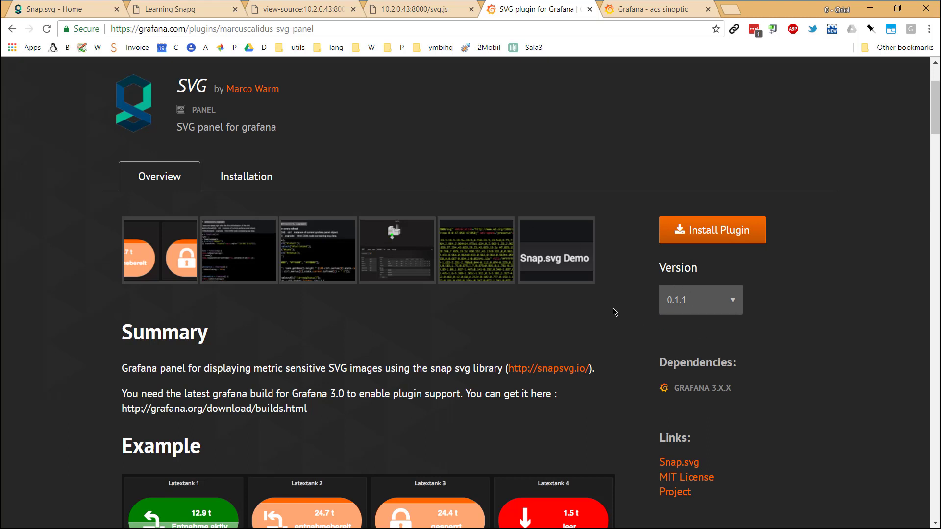
{"action": "mouse_move", "coordinate": [479, 140]}
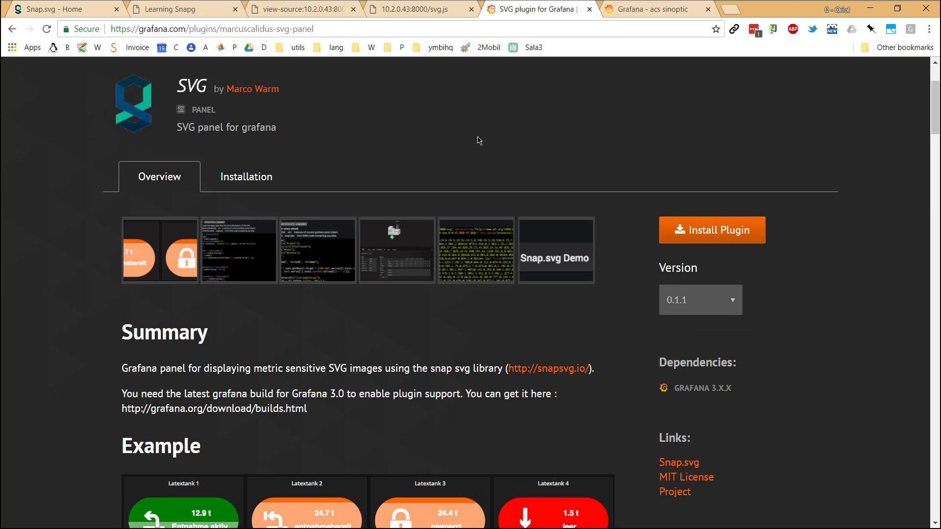
{"action": "mouse_move", "coordinate": [450, 124]}
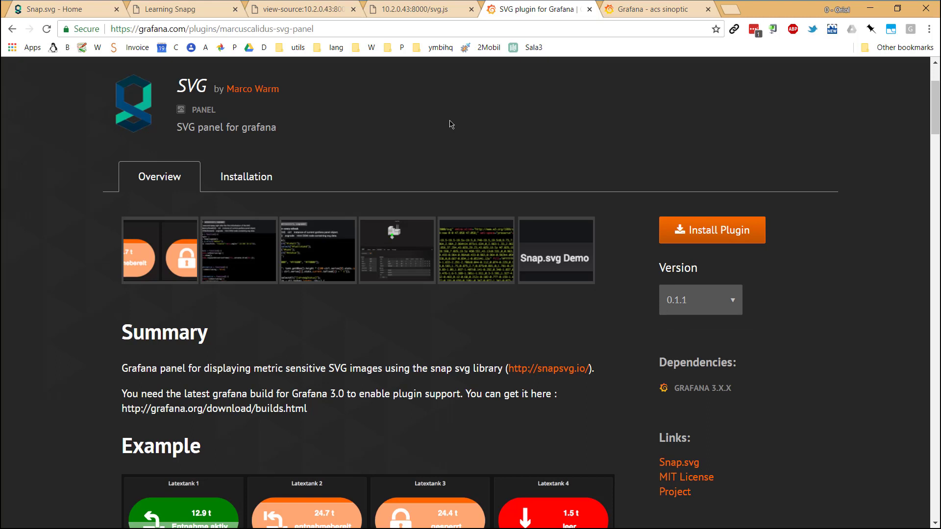
{"action": "mouse_move", "coordinate": [635, 19]}
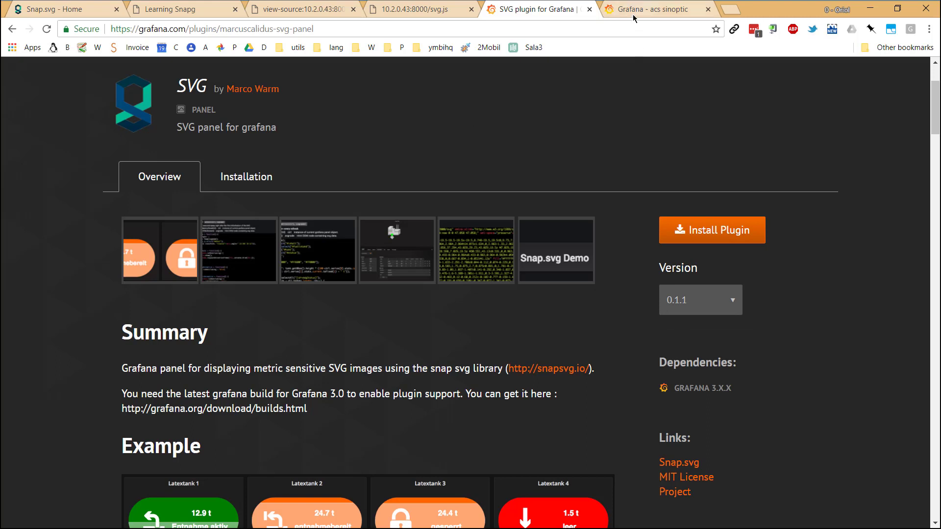
- Briefly edit the Sinoptic panel on the acs sinoptic dashboard, then return to the dashboard
{"action": "left_click", "coordinate": [653, 8]}
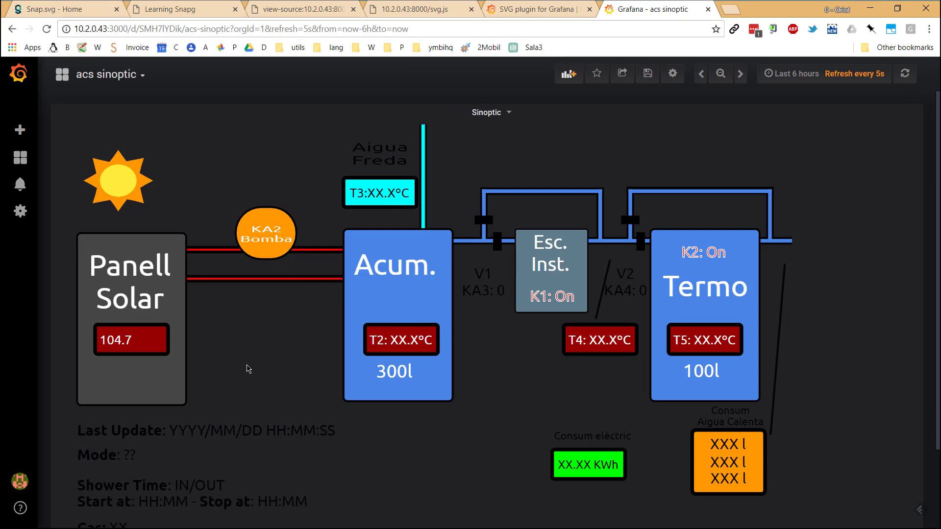
{"action": "mouse_move", "coordinate": [479, 404]}
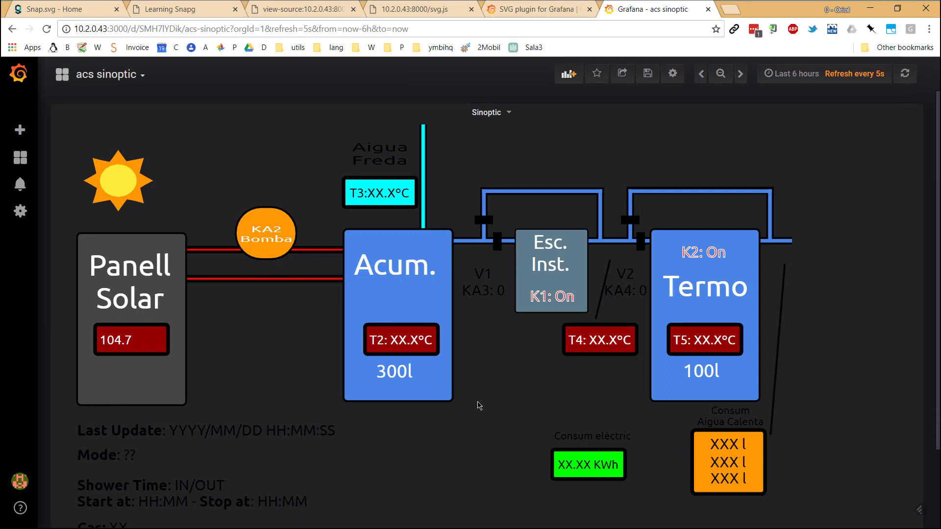
{"action": "scroll", "scroll_direction": "down", "scroll_amount": 3}
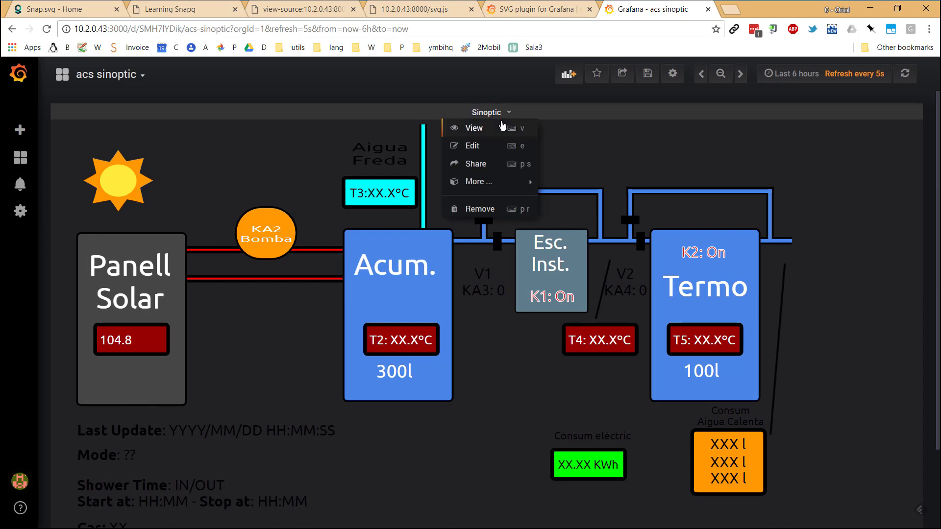
{"action": "left_click", "coordinate": [472, 145]}
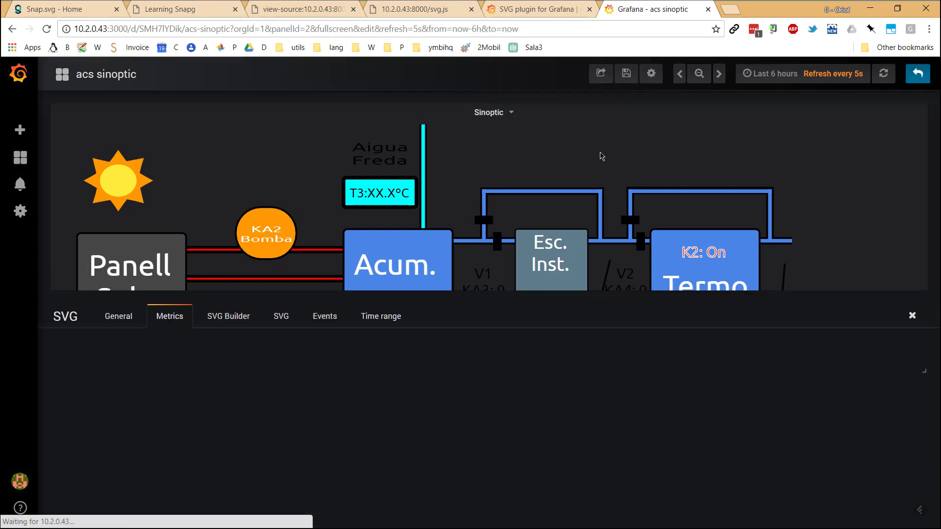
{"action": "left_click", "coordinate": [170, 317]}
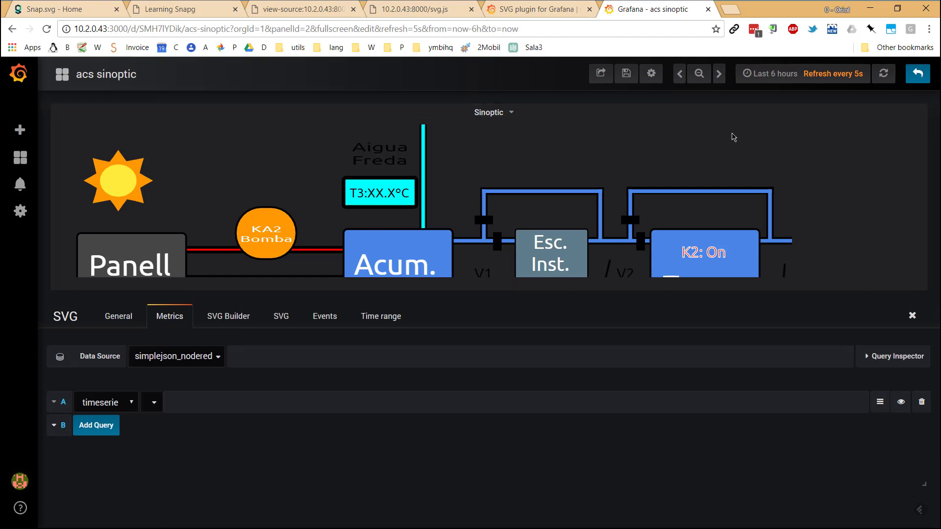
{"action": "left_click", "coordinate": [911, 314]}
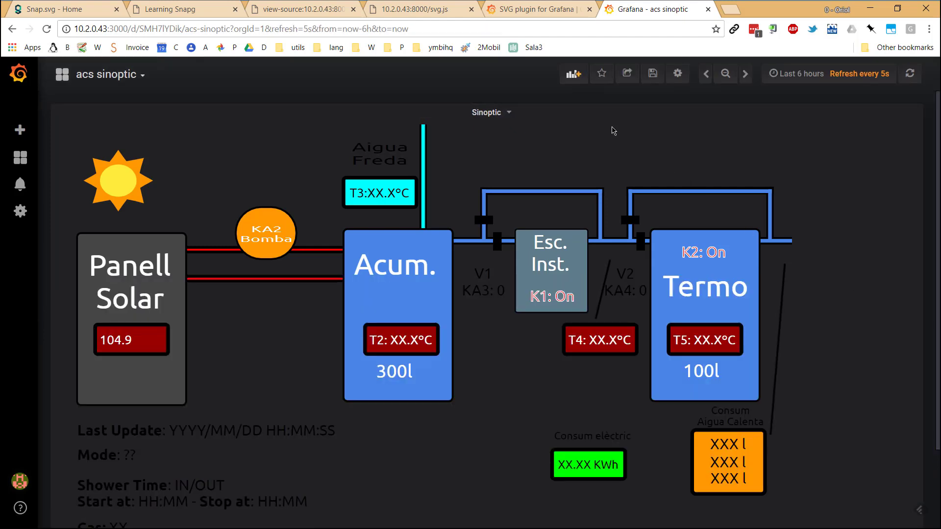
{"action": "mouse_move", "coordinate": [572, 74]}
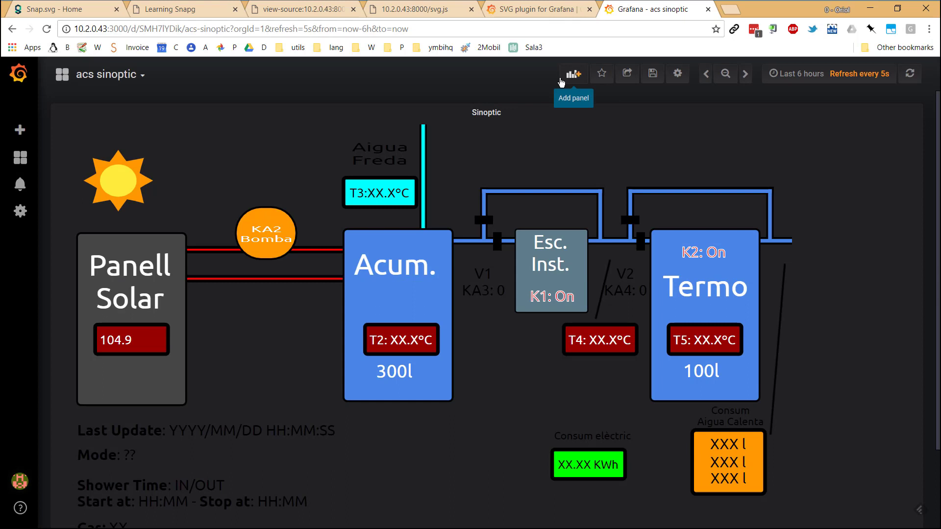
- Add a trial SVG panel to the dashboard and immediately remove it
{"action": "left_click", "coordinate": [571, 73]}
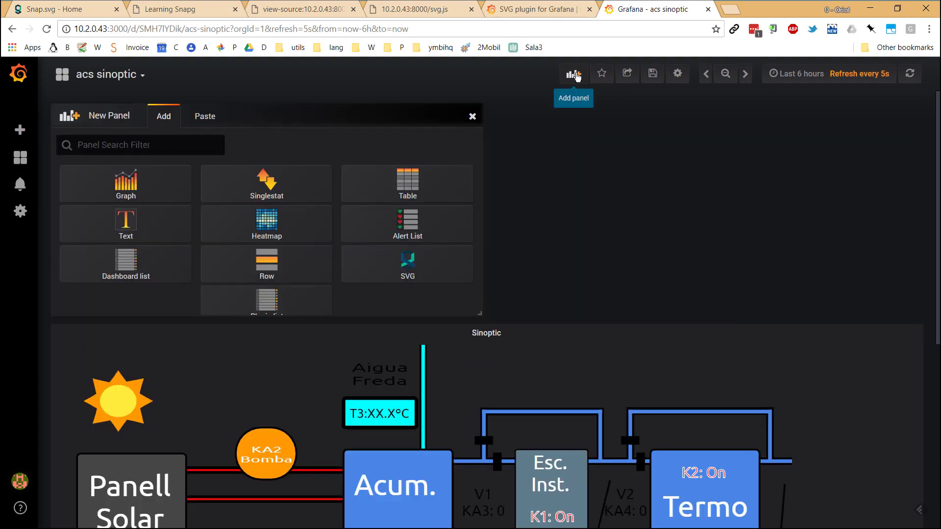
{"action": "mouse_move", "coordinate": [417, 271]}
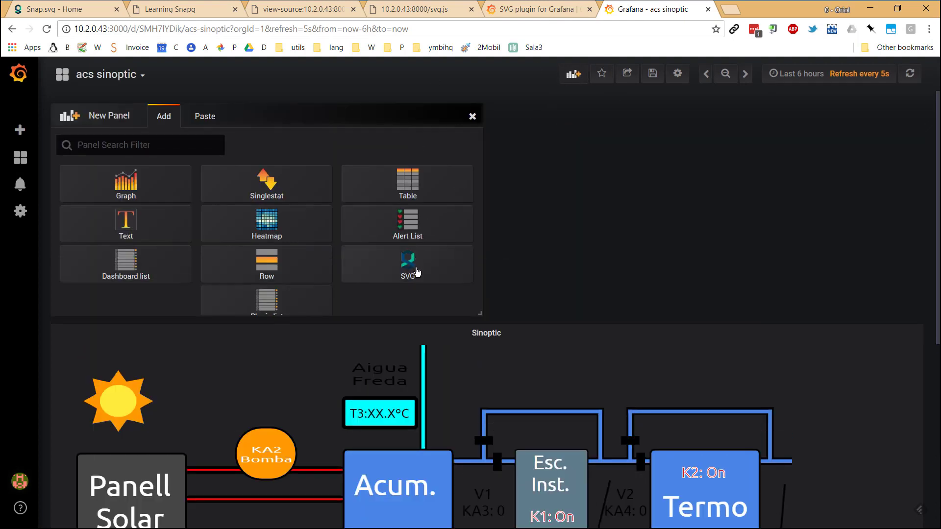
{"action": "left_click", "coordinate": [407, 264]}
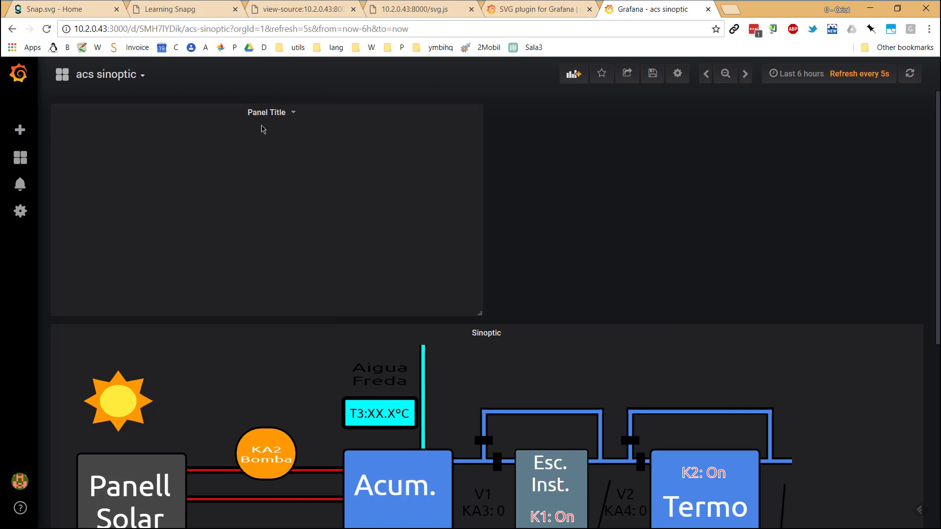
{"action": "left_click", "coordinate": [266, 111]}
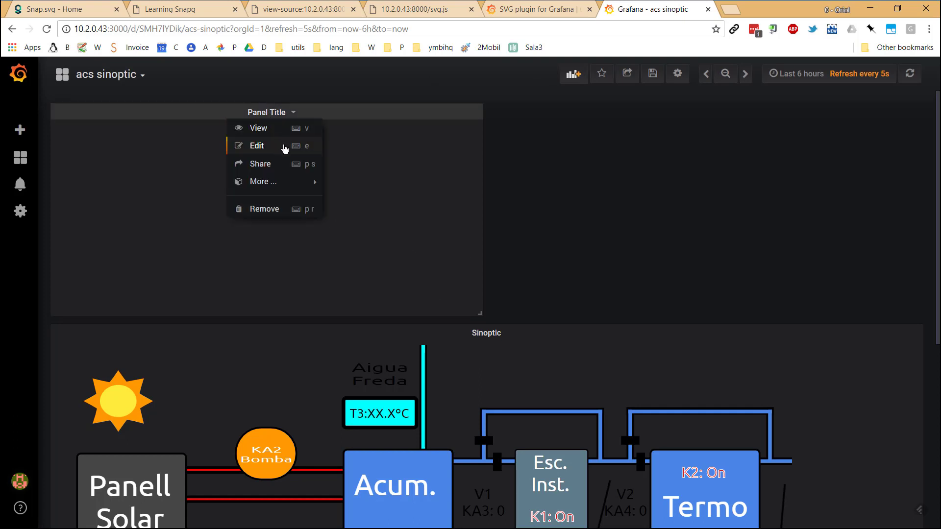
{"action": "mouse_move", "coordinate": [263, 182]}
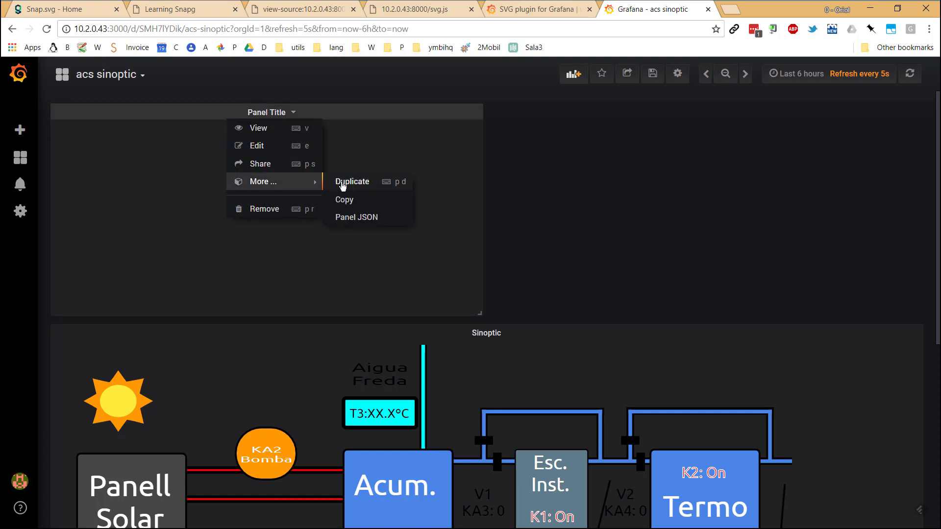
{"action": "left_click", "coordinate": [264, 208]}
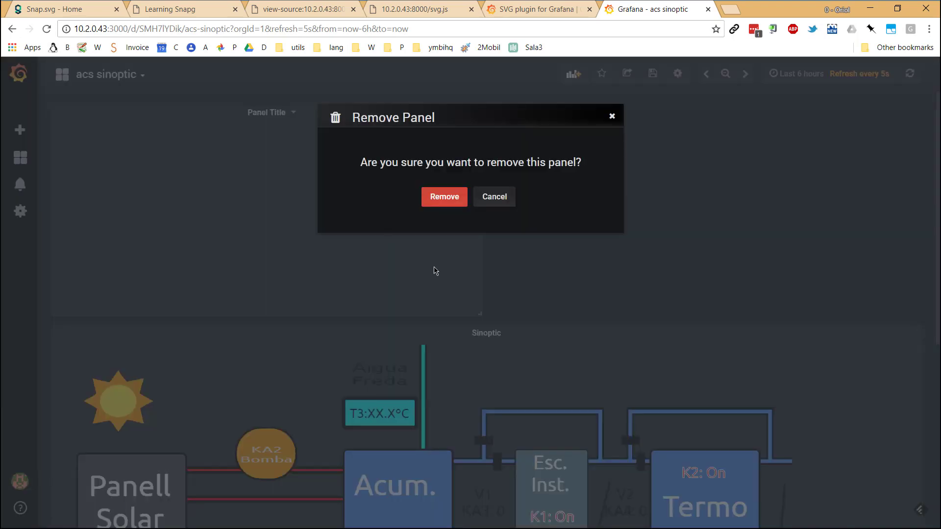
{"action": "left_click", "coordinate": [494, 197]}
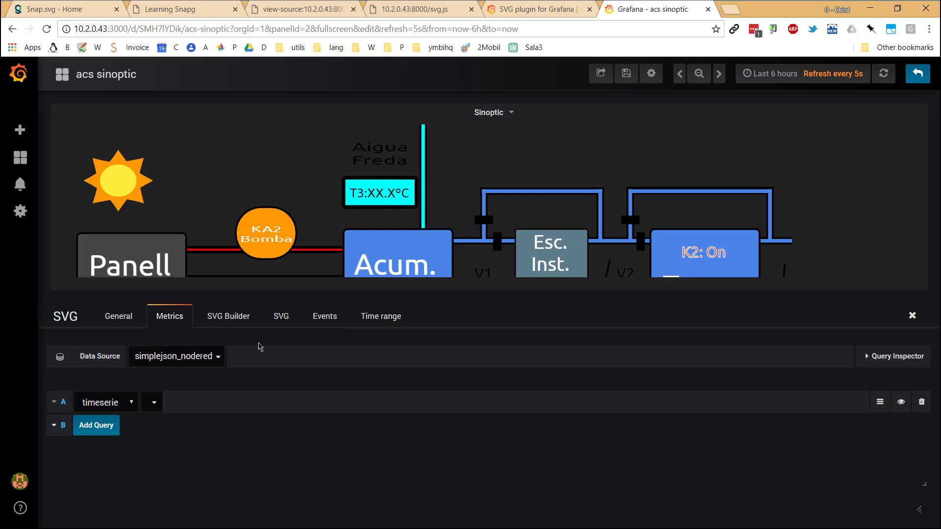
{"action": "left_click", "coordinate": [118, 317]}
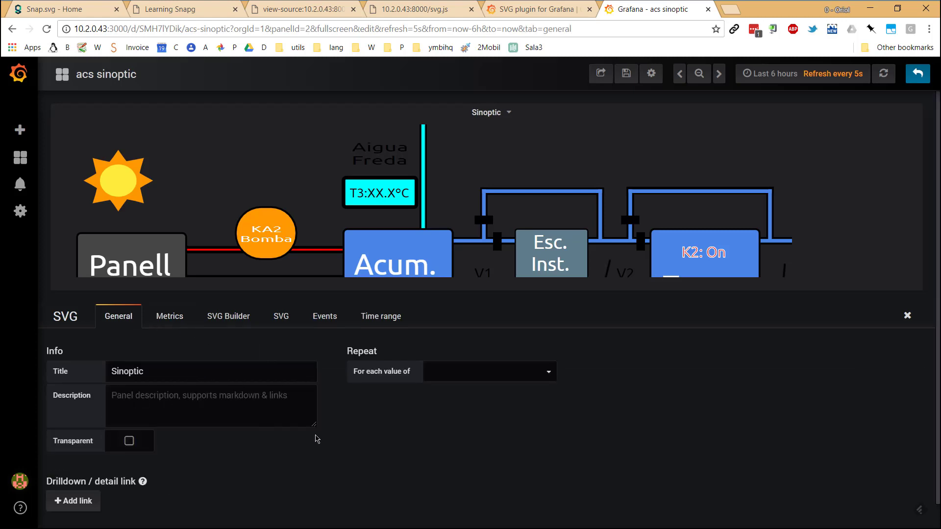
{"action": "left_click", "coordinate": [169, 317]}
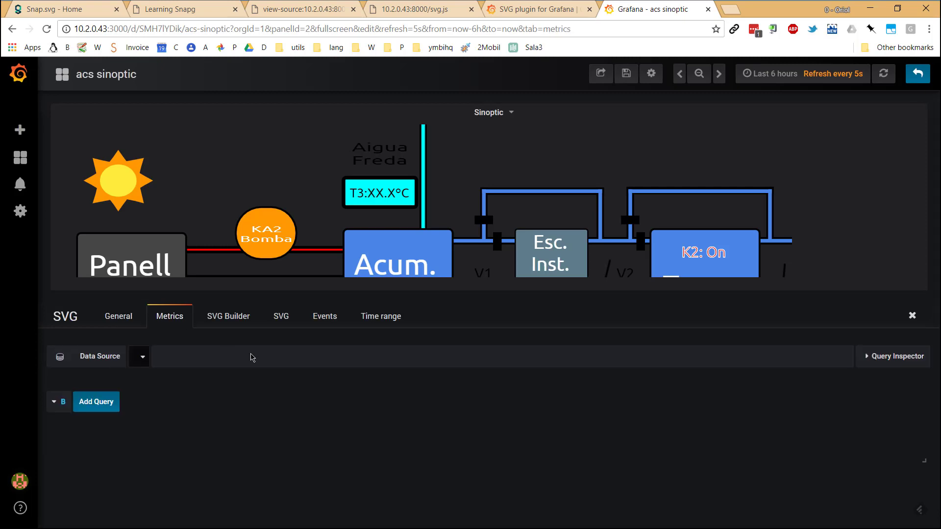
{"action": "left_click", "coordinate": [141, 356]}
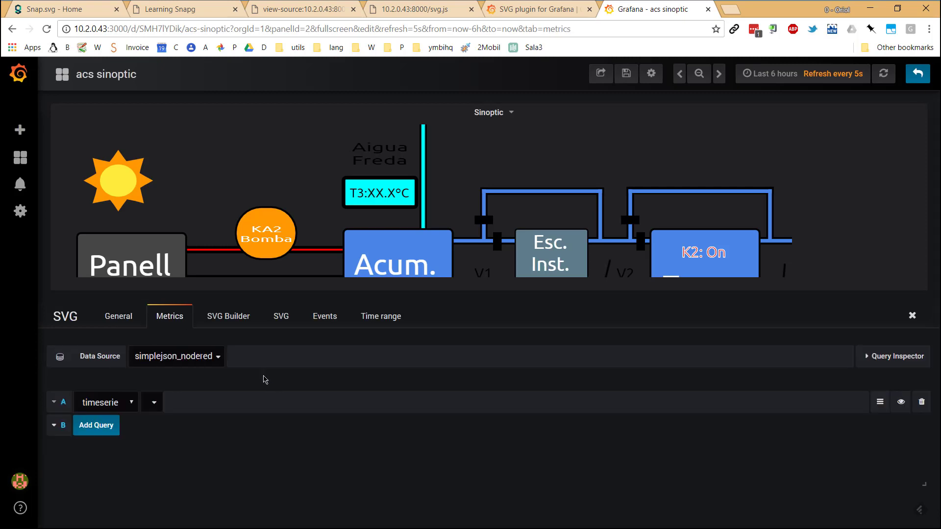
{"action": "mouse_move", "coordinate": [210, 379]}
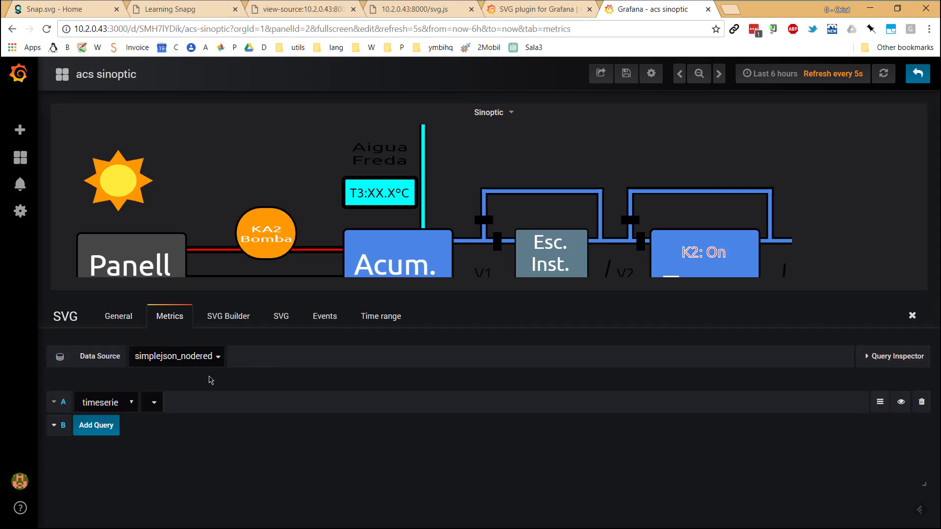
{"action": "mouse_move", "coordinate": [249, 403]}
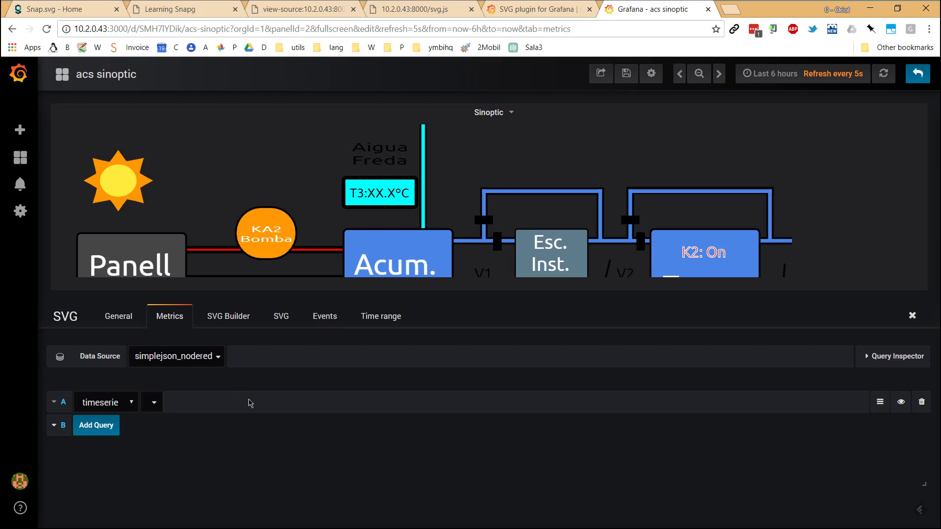
{"action": "mouse_move", "coordinate": [241, 333]}
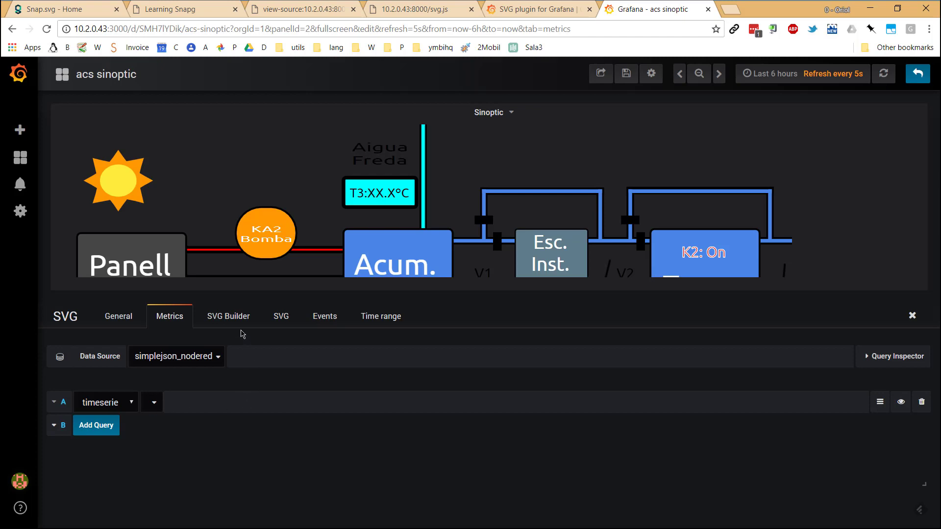
- Enable Use SVG Builder for the Sinoptic panel and choose the rtmaster repository
{"action": "left_click", "coordinate": [229, 316]}
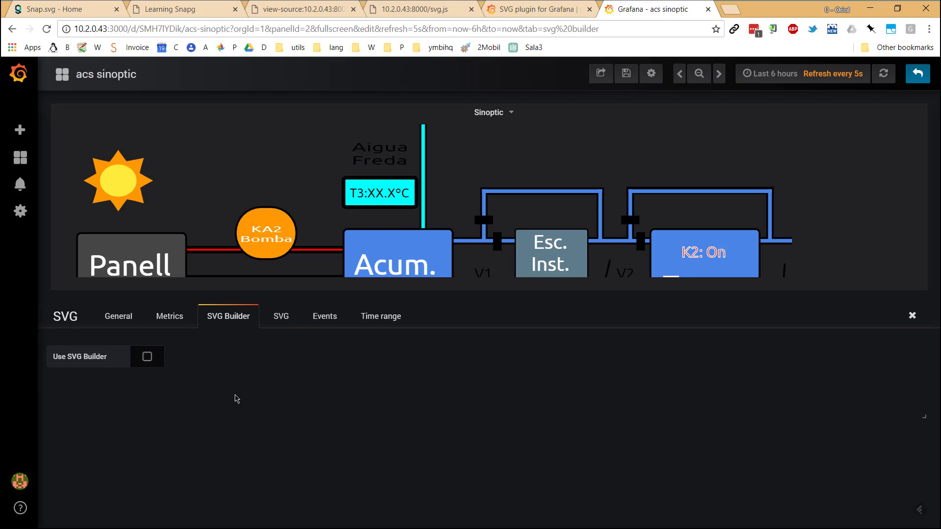
{"action": "mouse_move", "coordinate": [237, 394]}
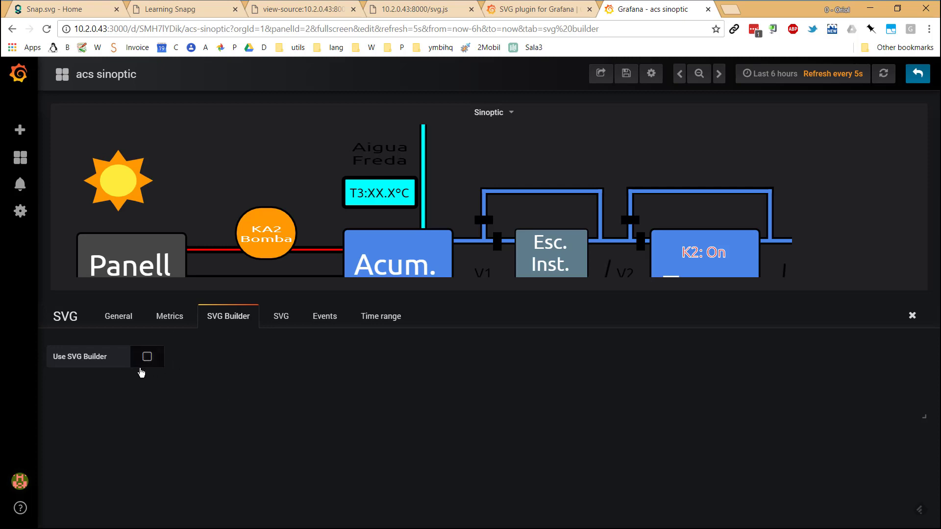
{"action": "left_click", "coordinate": [147, 356]}
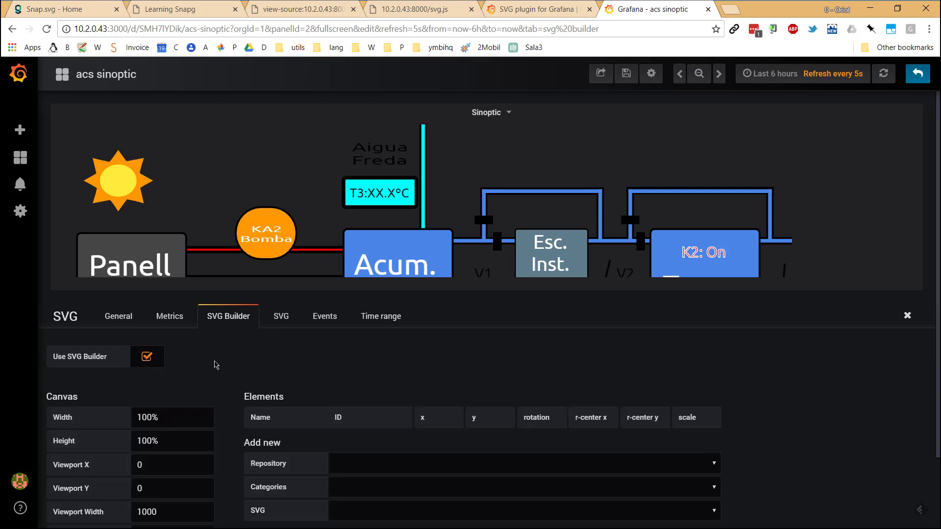
{"action": "scroll", "scroll_direction": "down", "scroll_amount": 3}
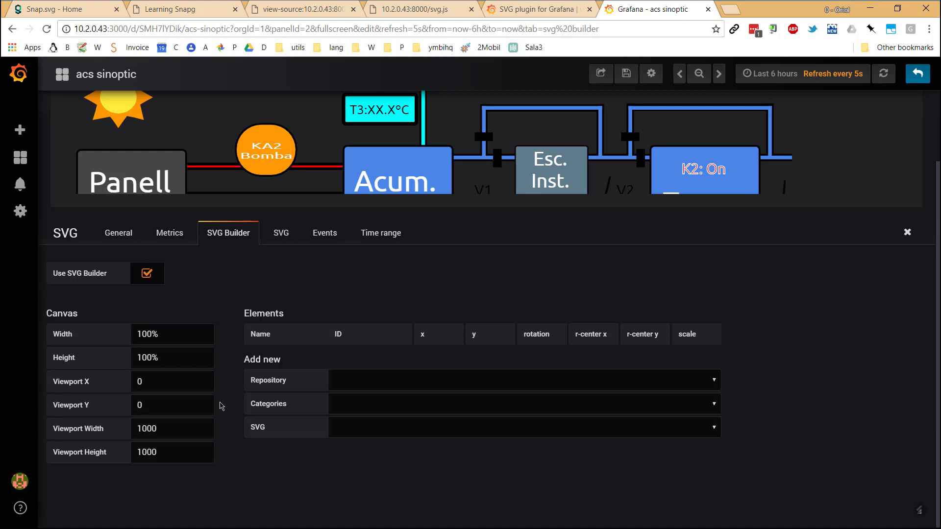
{"action": "left_click", "coordinate": [523, 380]}
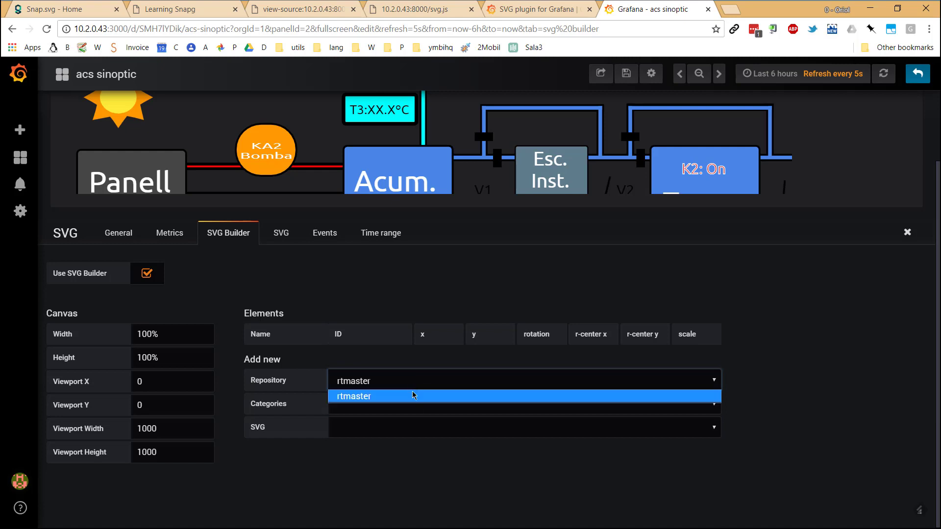
{"action": "left_click", "coordinate": [413, 396]}
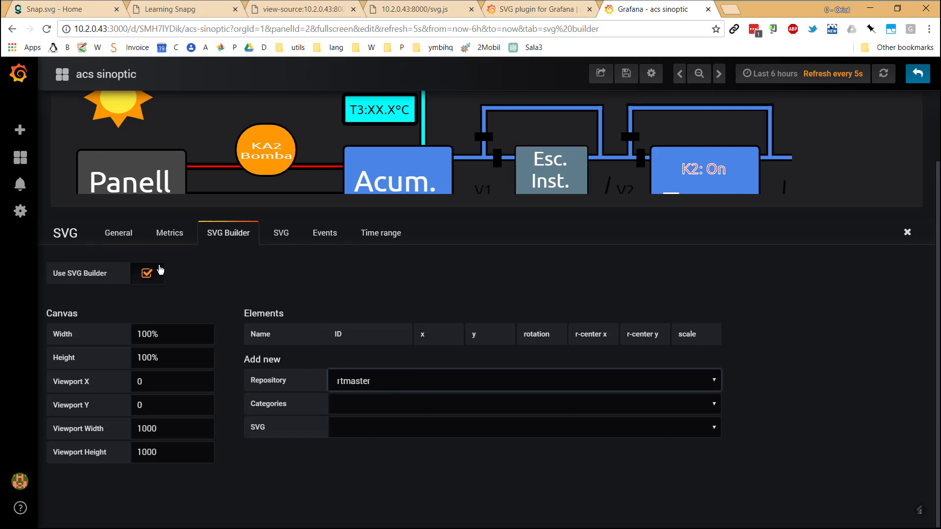
{"action": "mouse_move", "coordinate": [149, 296]}
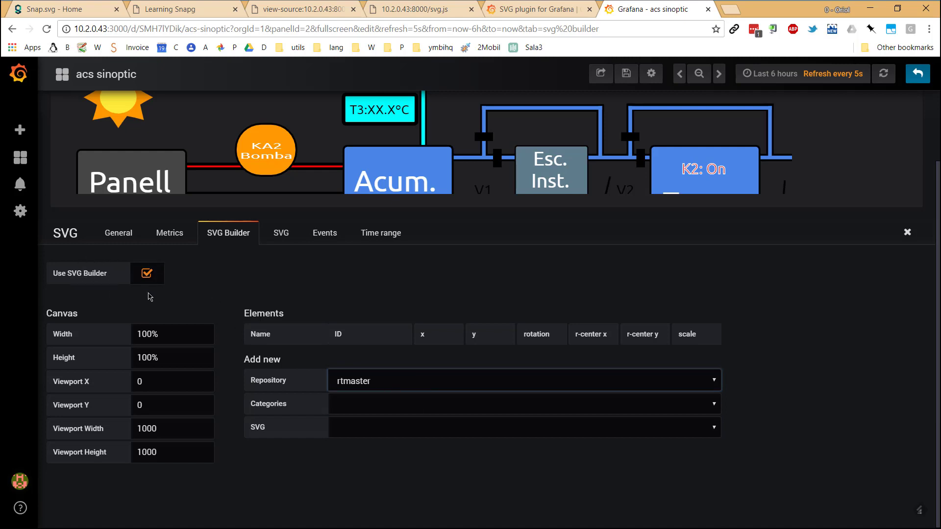
{"action": "mouse_move", "coordinate": [280, 240]}
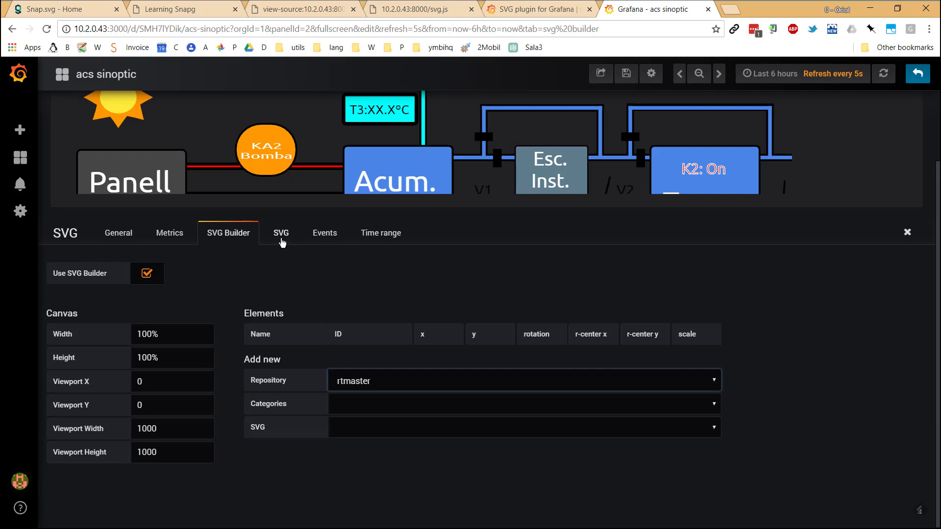
{"action": "mouse_move", "coordinate": [273, 253]}
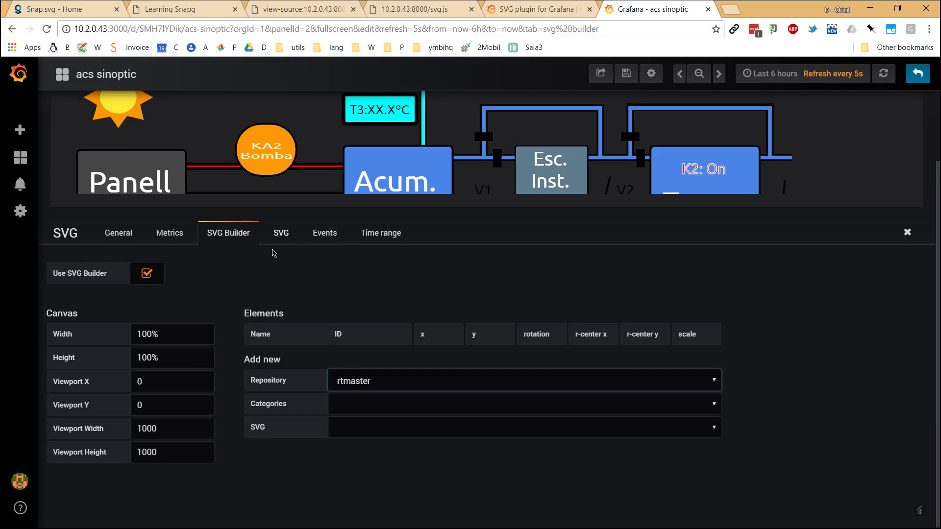
{"action": "mouse_move", "coordinate": [261, 370]}
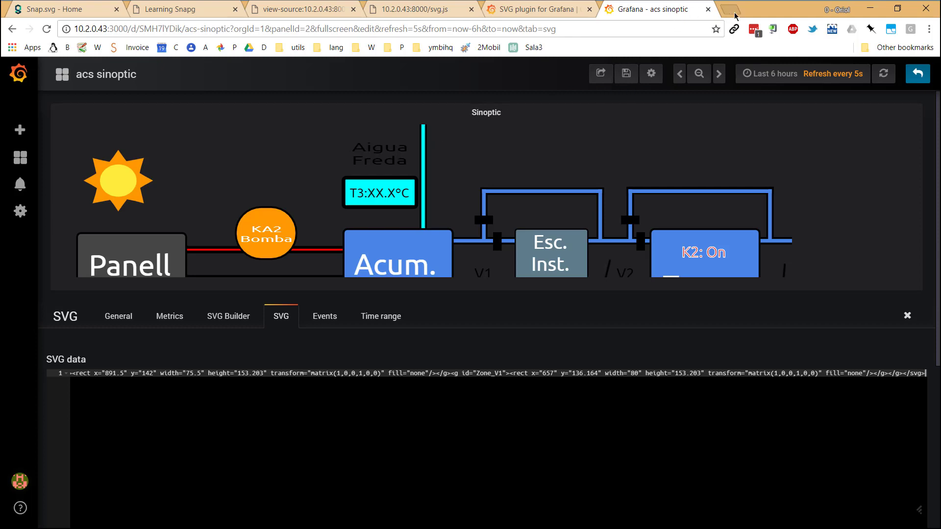
- Browse the gravit.io home page briefly, then return to the Grafana acs sinoptic tab
{"action": "left_click", "coordinate": [735, 9]}
{"action": "type", "text": "https://gravit.io"}
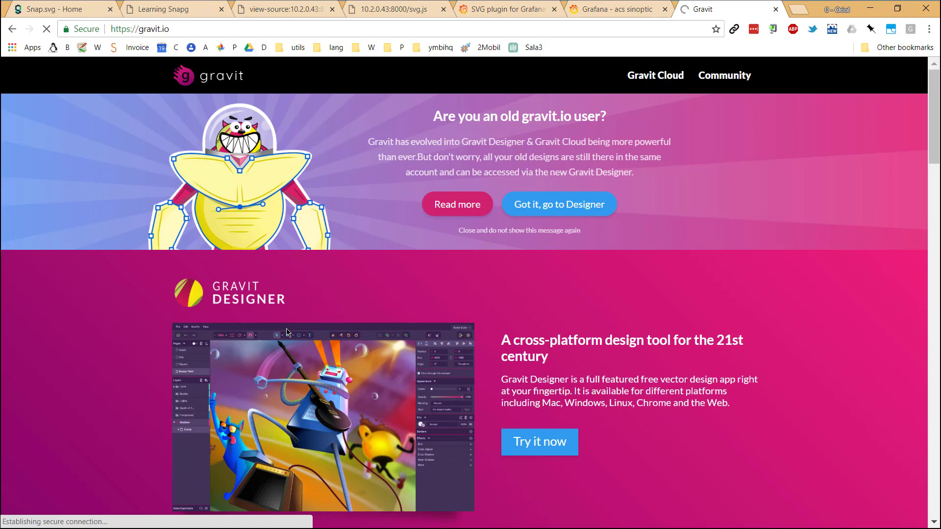
{"action": "scroll", "scroll_direction": "down", "scroll_amount": 3}
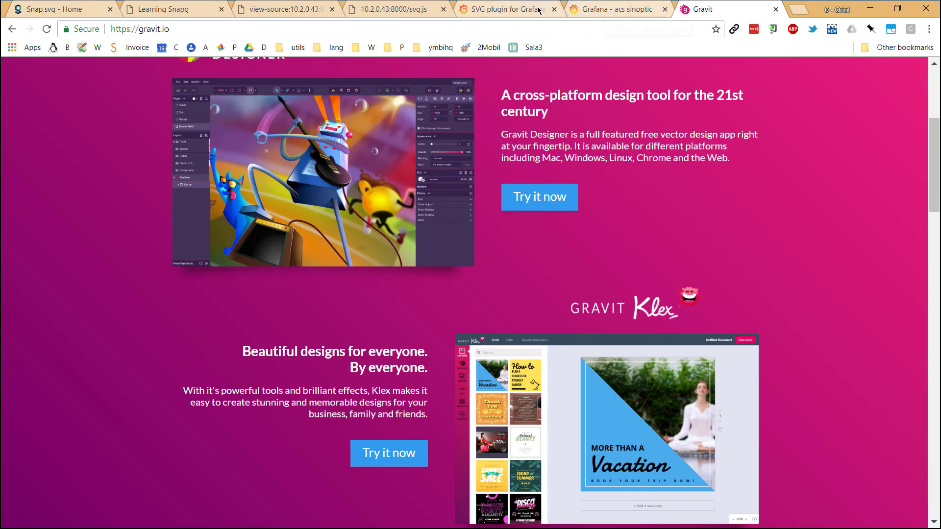
{"action": "left_click", "coordinate": [612, 9]}
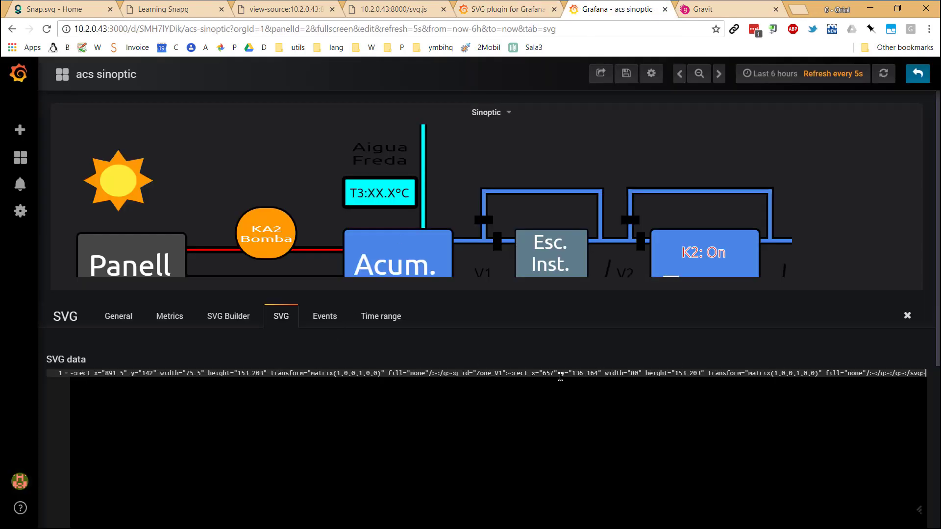
{"action": "mouse_move", "coordinate": [532, 385]}
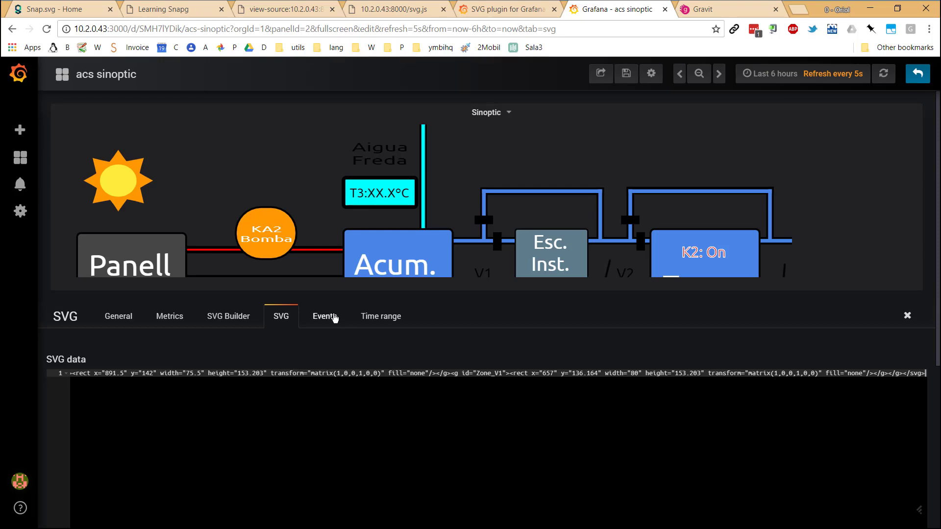
- Review the Events code: onHandleMetric and onInit writing the latest metric into T1's text
{"action": "left_click", "coordinate": [325, 316]}
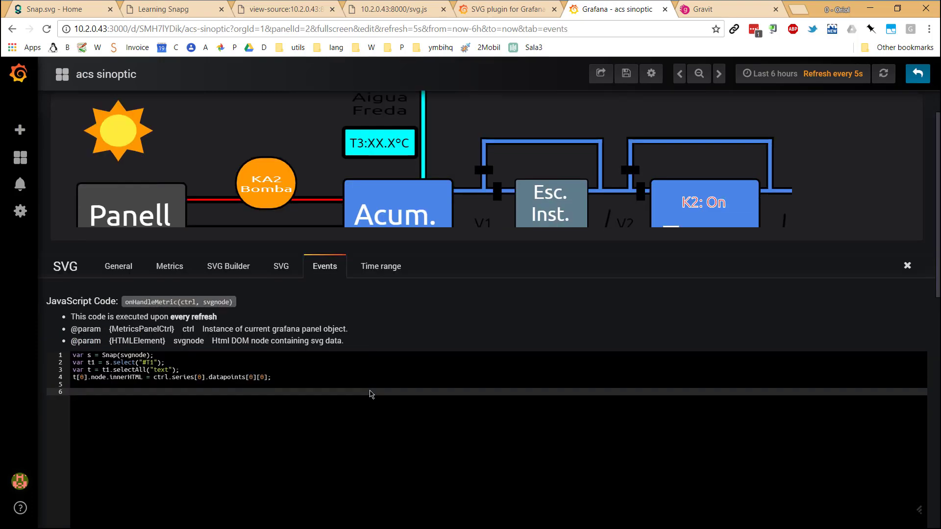
{"action": "scroll", "scroll_direction": "down", "scroll_amount": 3}
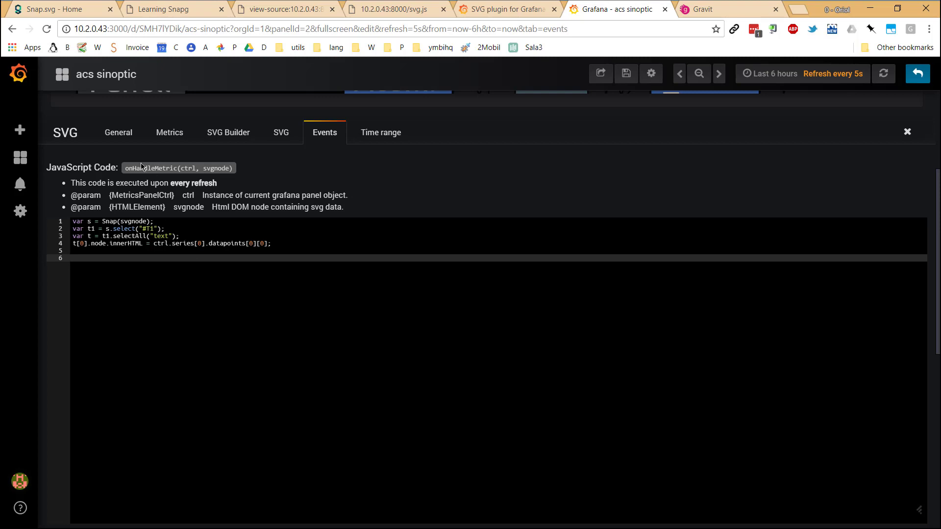
{"action": "mouse_move", "coordinate": [201, 193]}
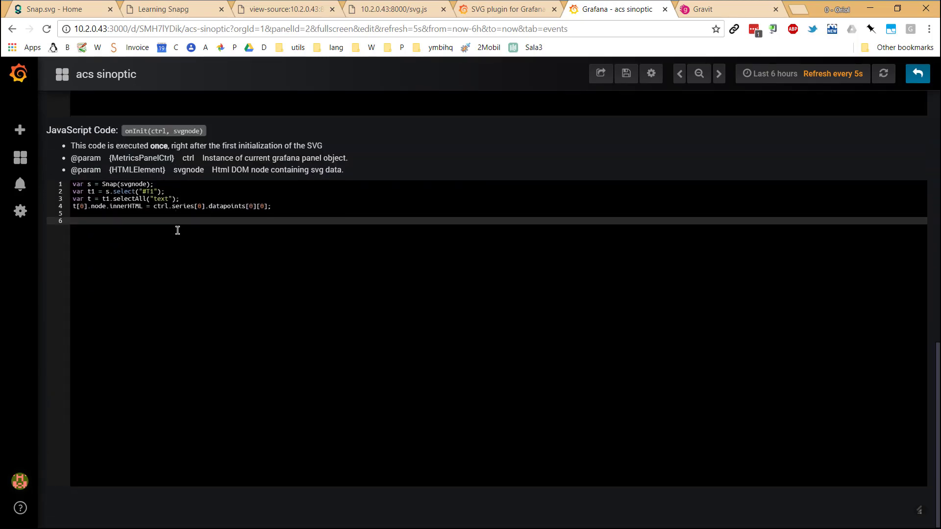
{"action": "left_click", "coordinate": [324, 152]}
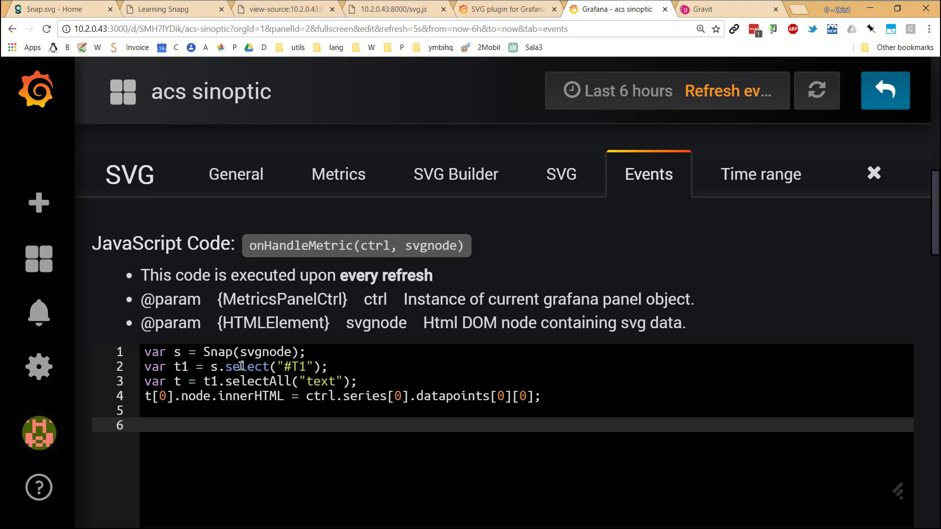
- Compare the earlier Snap.svg test script and the panel's SVG markup with the Events code
{"action": "left_click", "coordinate": [392, 9]}
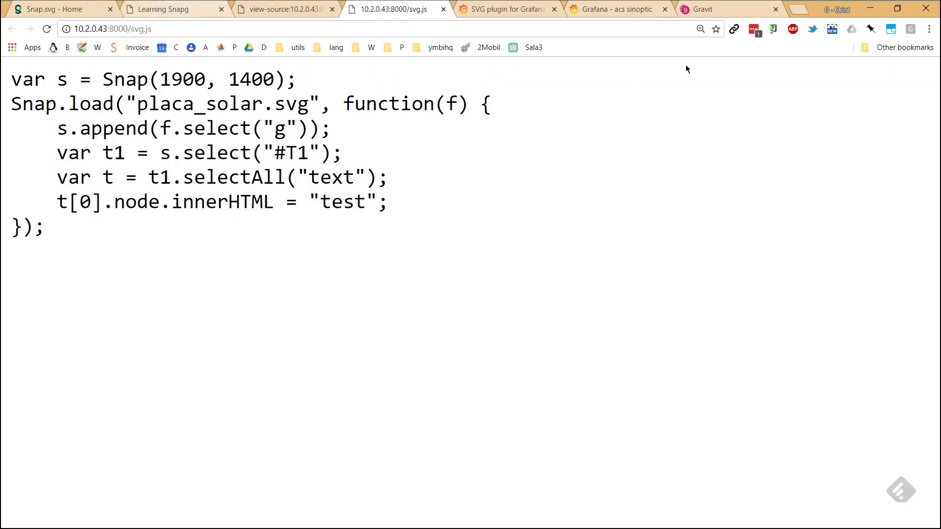
{"action": "mouse_move", "coordinate": [619, 9]}
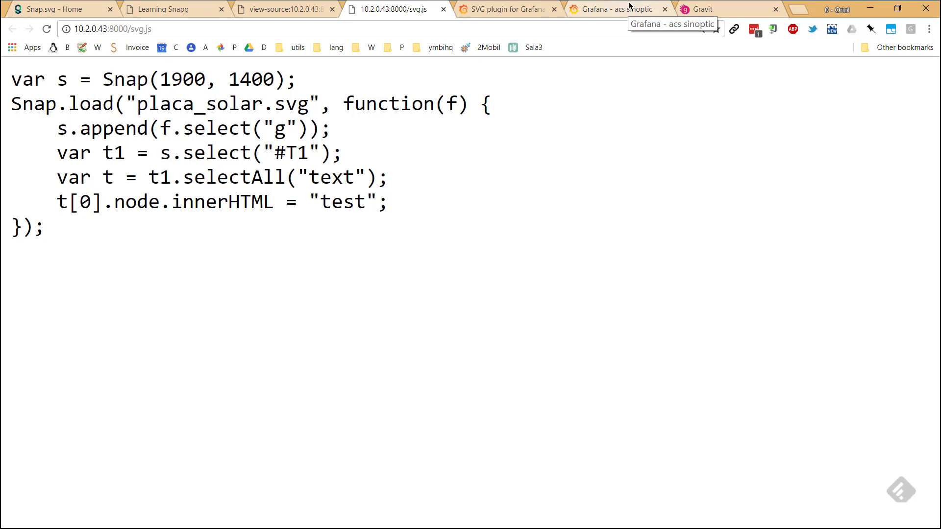
{"action": "left_click", "coordinate": [619, 9]}
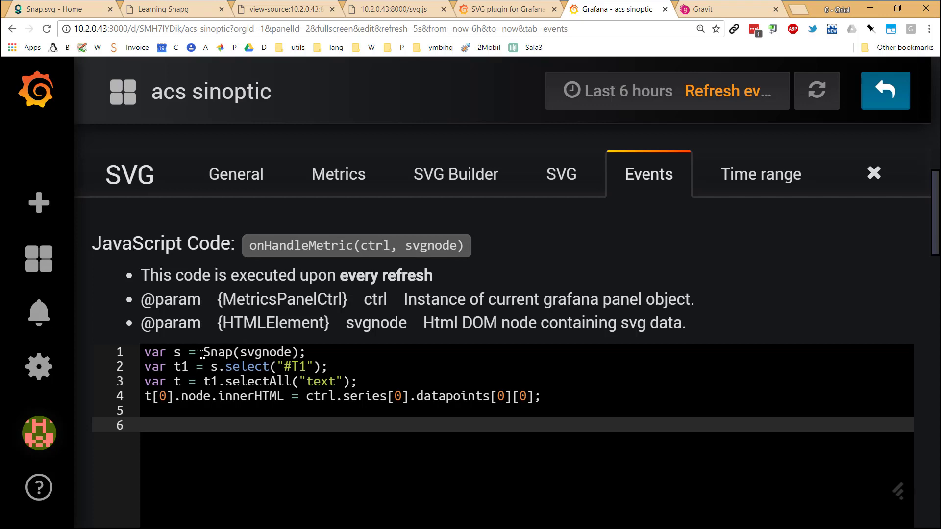
{"action": "scroll", "scroll_direction": "down", "scroll_amount": 3}
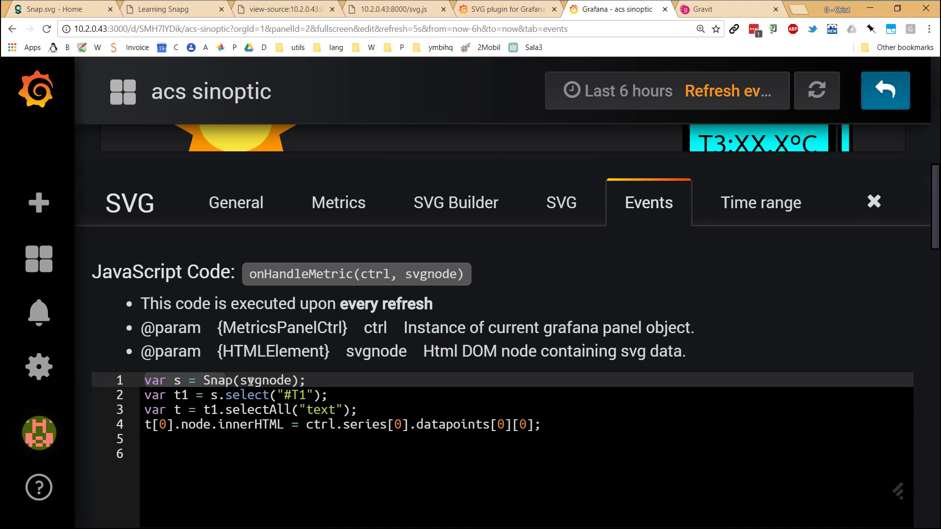
{"action": "mouse_move", "coordinate": [381, 354]}
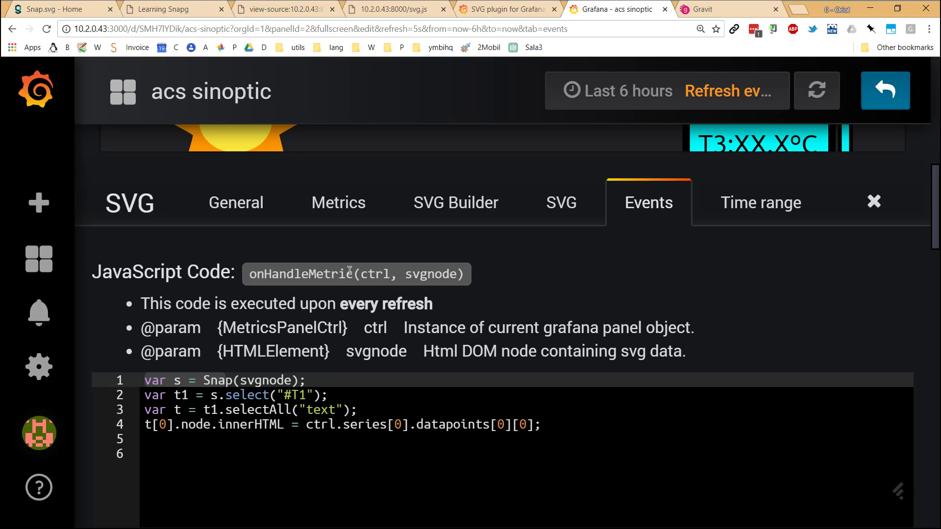
{"action": "mouse_move", "coordinate": [412, 290]}
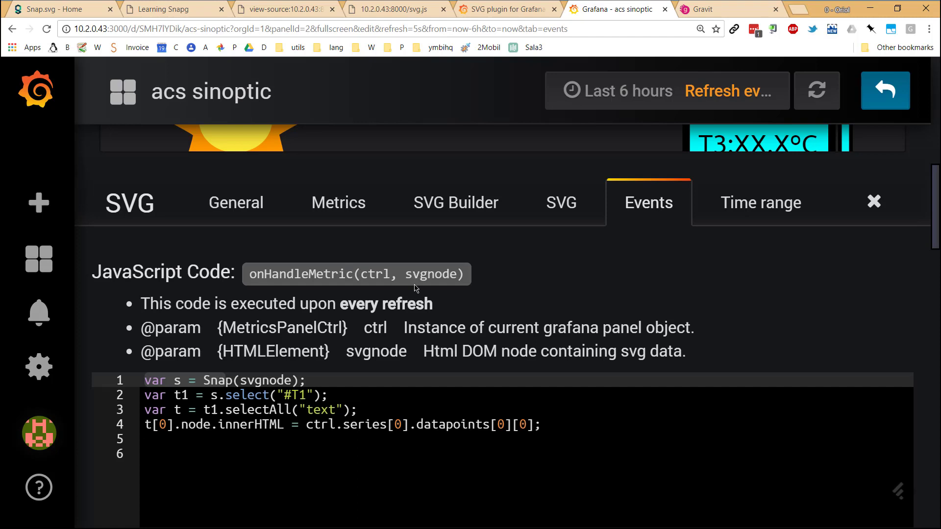
{"action": "mouse_move", "coordinate": [410, 349]}
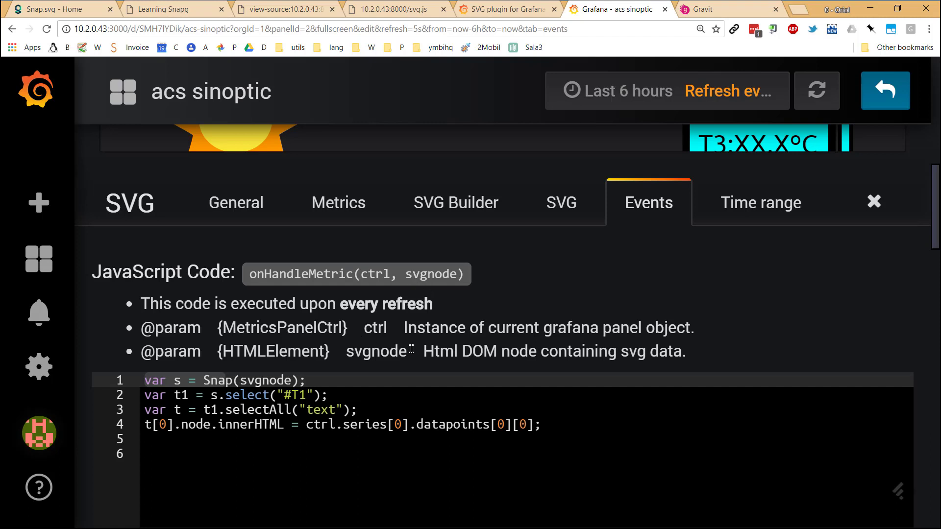
{"action": "left_click", "coordinate": [561, 202]}
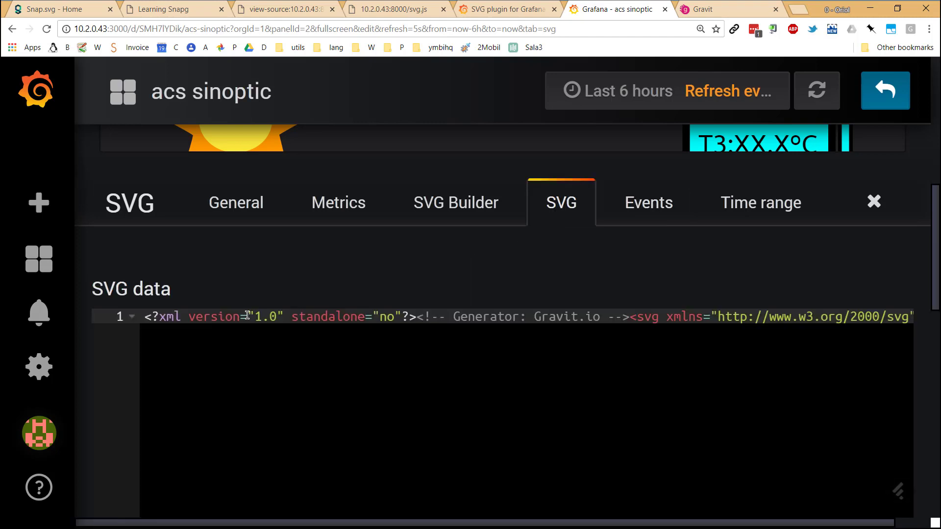
{"action": "left_click", "coordinate": [648, 202]}
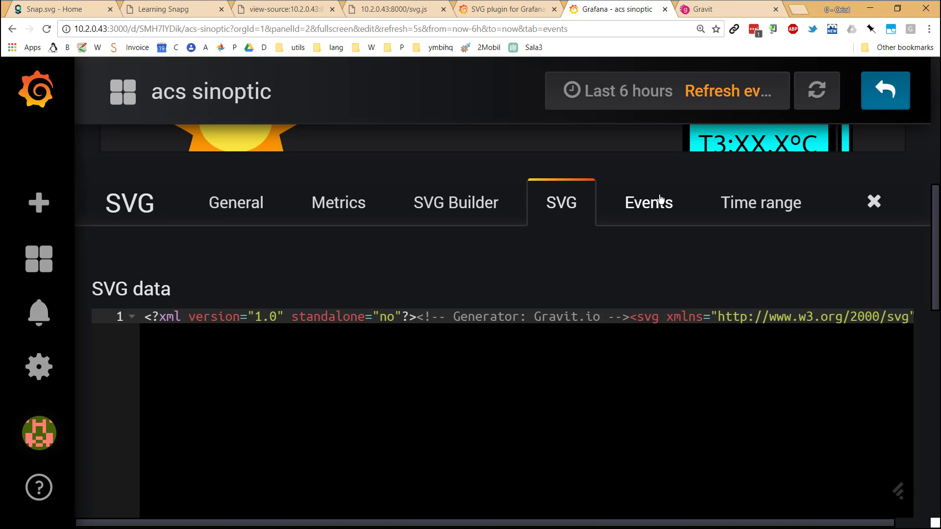
{"action": "left_click", "coordinate": [648, 202]}
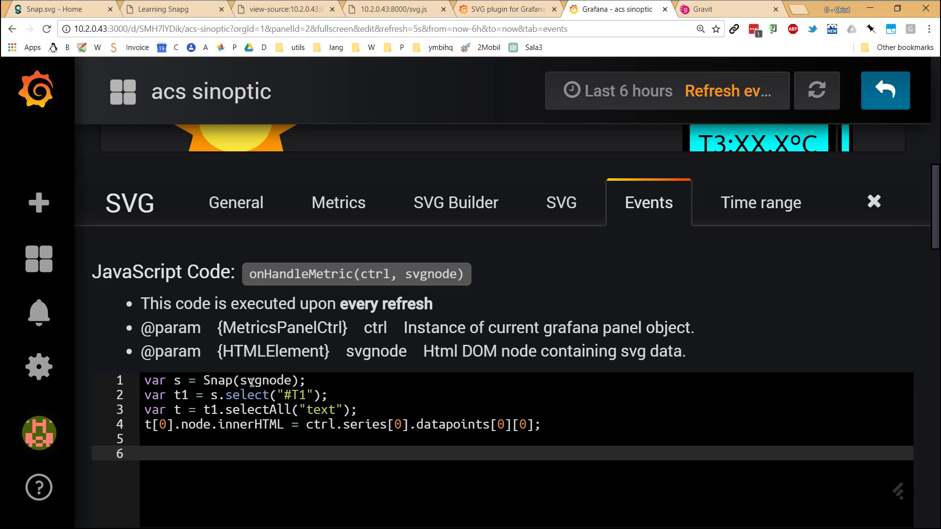
{"action": "mouse_move", "coordinate": [247, 383]}
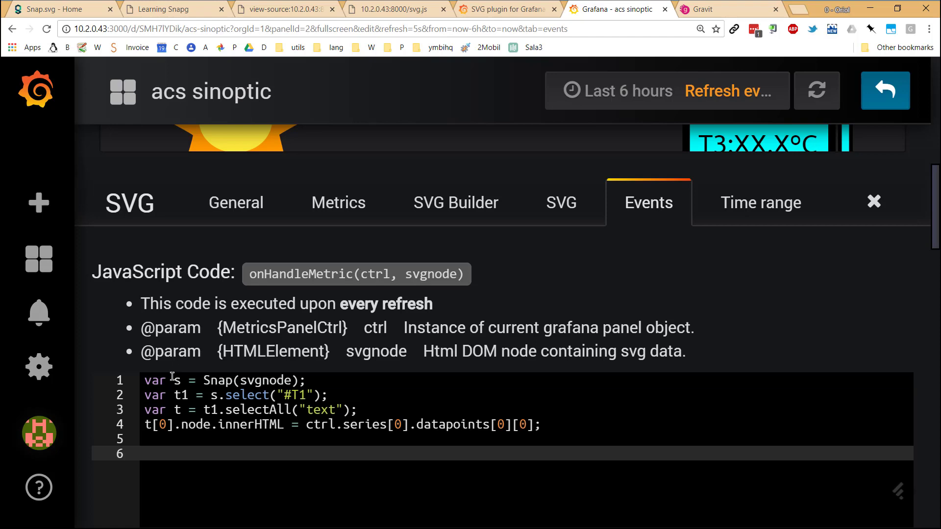
- Walk through the Snap code selecting #T1 text and assigning ctrl.series[0].datapoints[0][0] to innerHTML
{"action": "scroll", "scroll_direction": "down", "scroll_amount": 3}
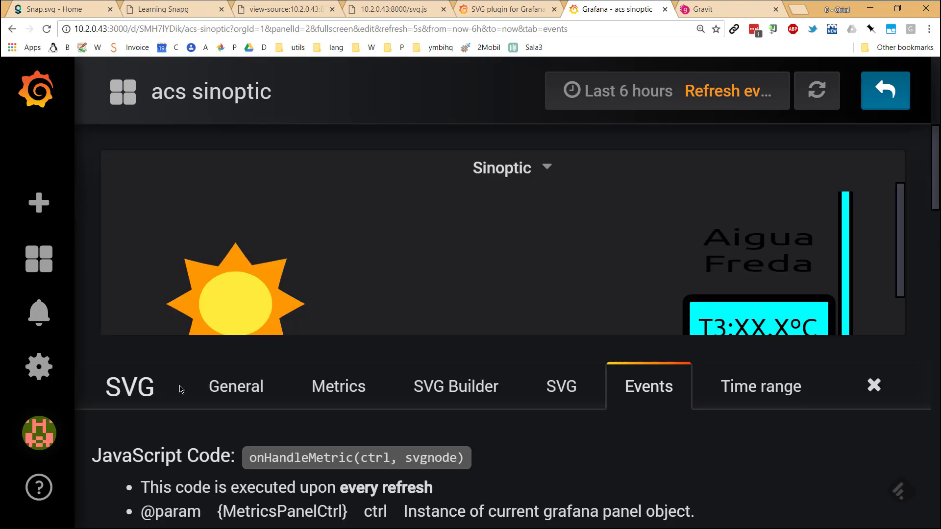
{"action": "scroll", "scroll_direction": "down", "scroll_amount": 3}
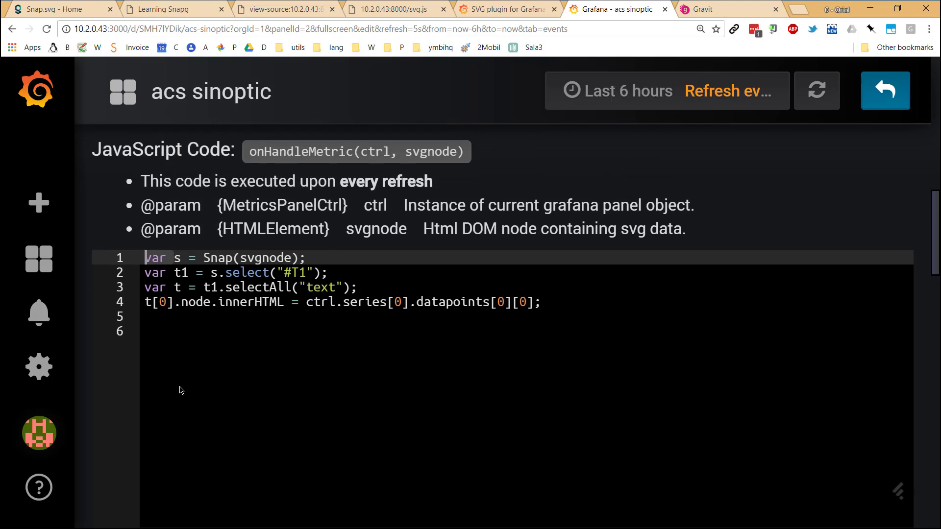
{"action": "mouse_move", "coordinate": [176, 348]}
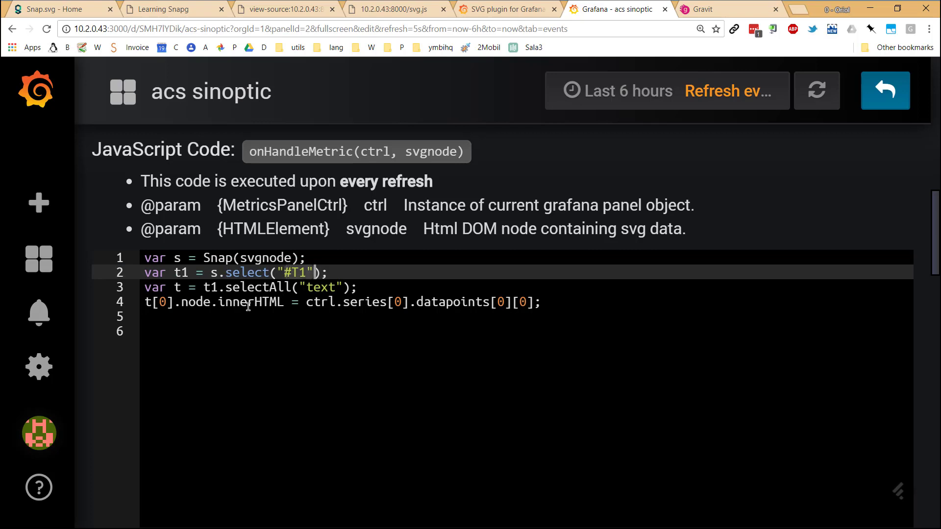
{"action": "left_click", "coordinate": [336, 287]}
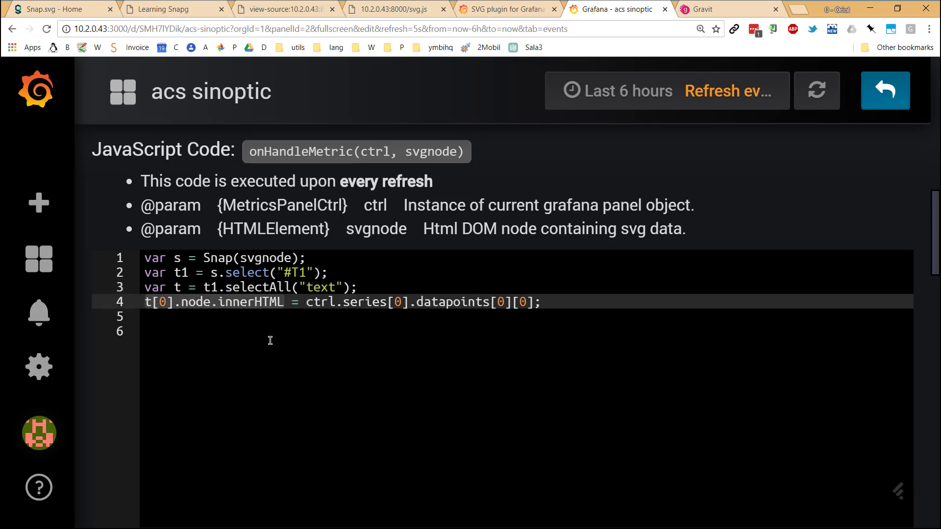
{"action": "mouse_move", "coordinate": [290, 321]}
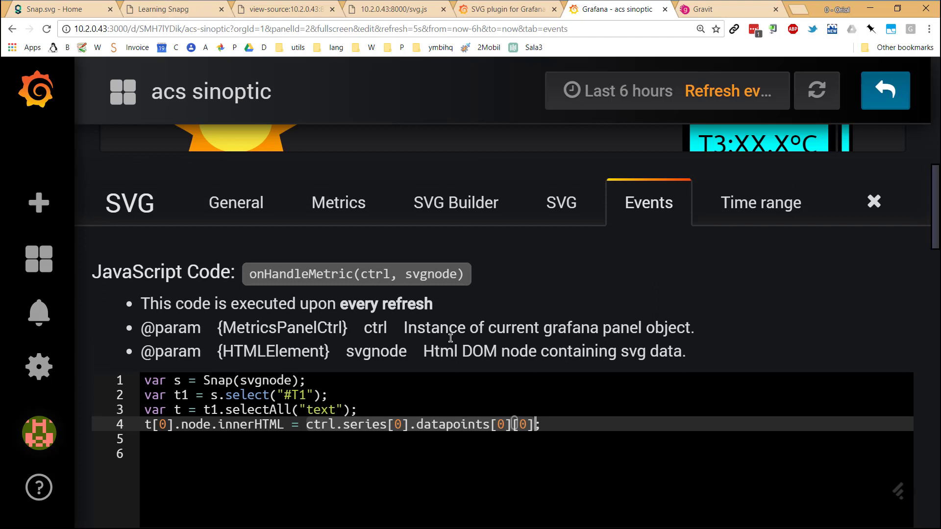
{"action": "mouse_move", "coordinate": [420, 370]}
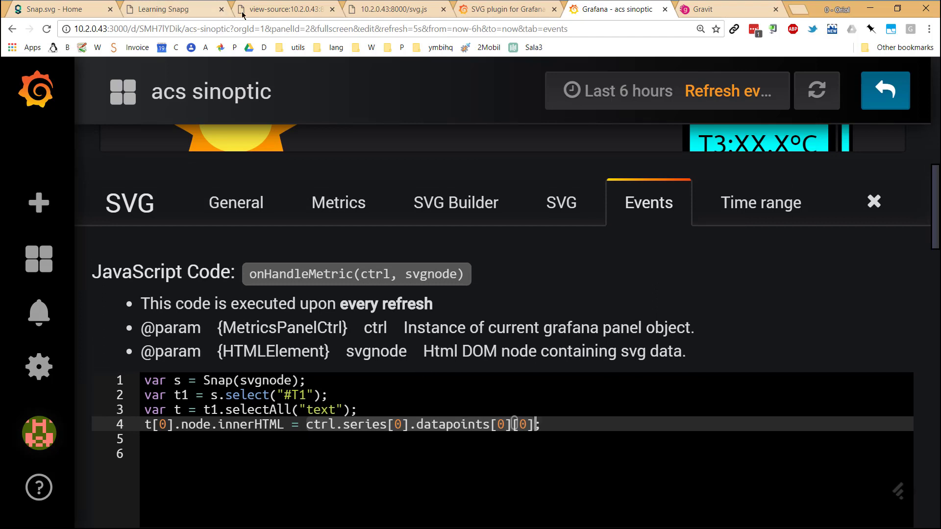
{"action": "left_click", "coordinate": [393, 9]}
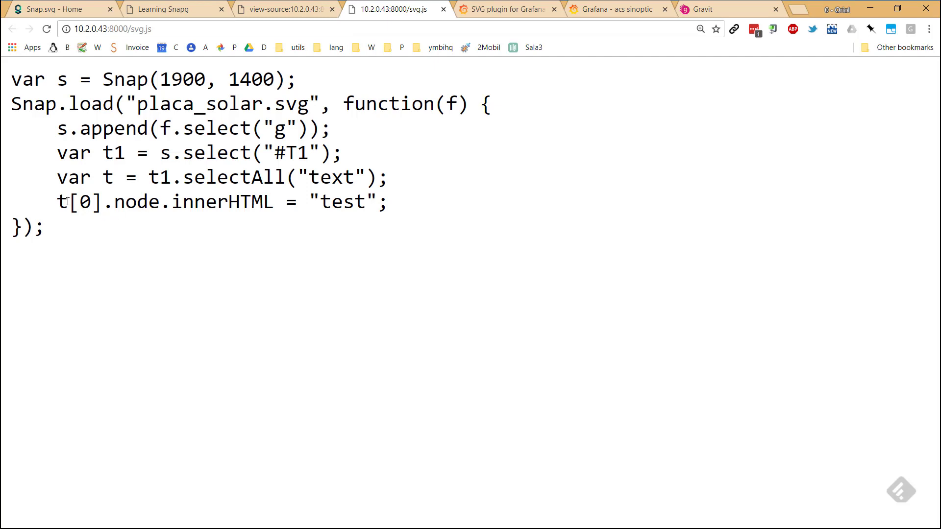
{"action": "left_click_drag", "start_coordinate": [58, 202], "coordinate": [273, 202]}
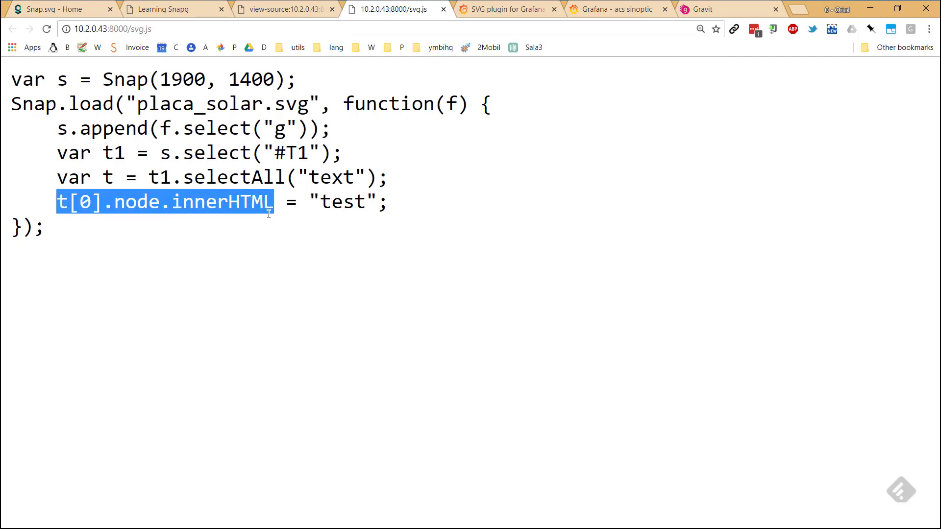
{"action": "left_click", "coordinate": [319, 202]}
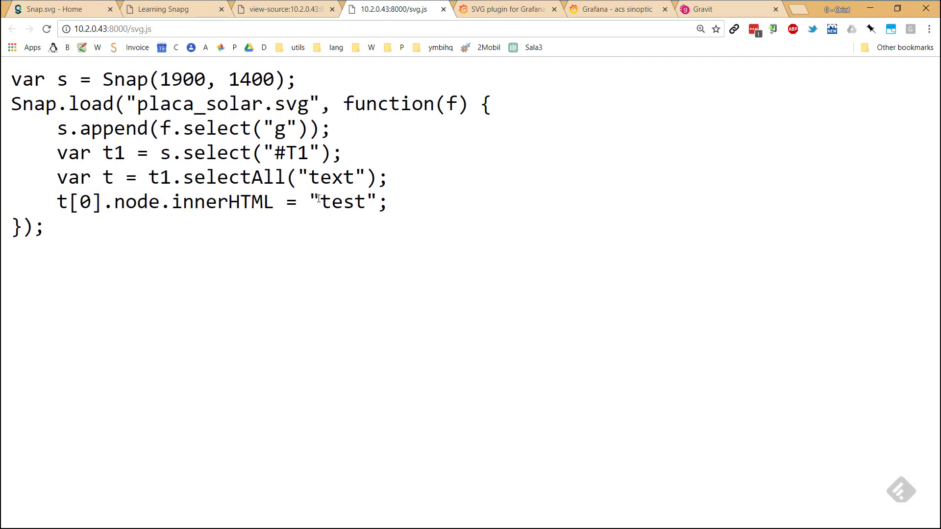
{"action": "double_click", "coordinate": [342, 201]}
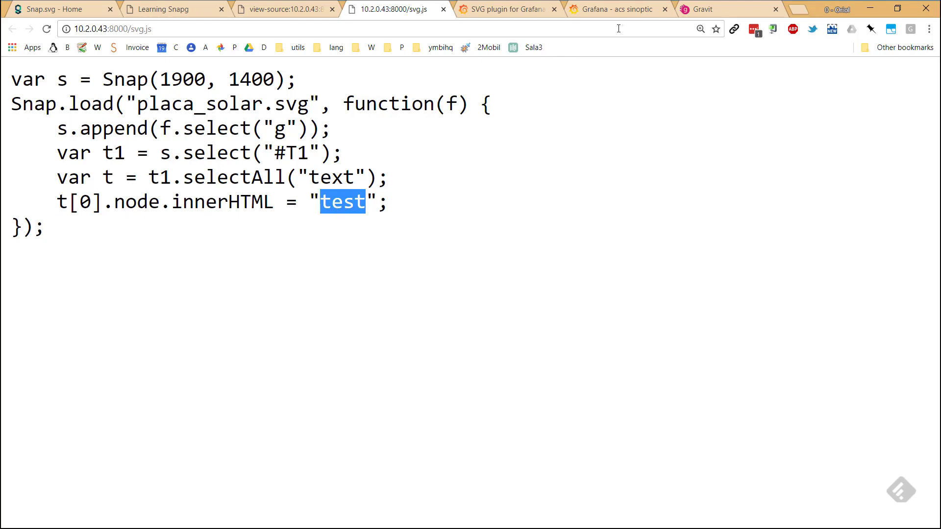
{"action": "left_click", "coordinate": [615, 9]}
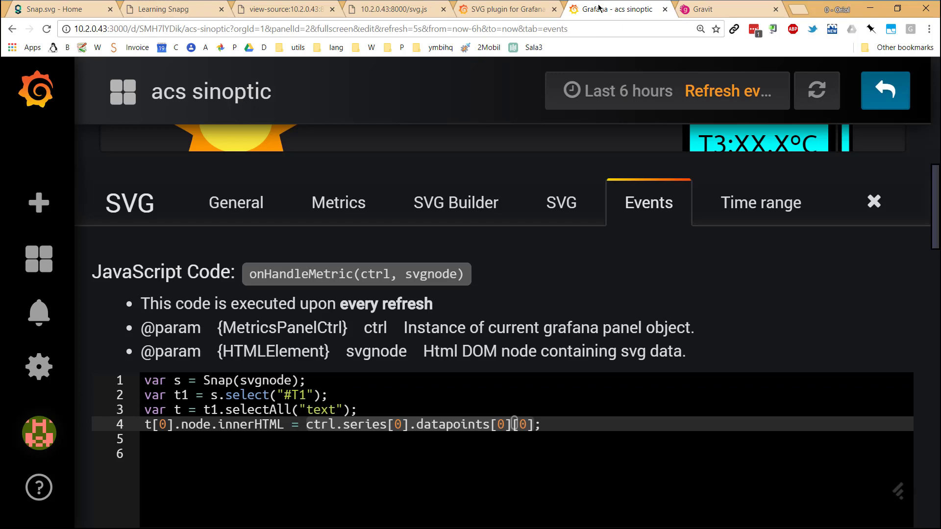
{"action": "mouse_move", "coordinate": [332, 353]}
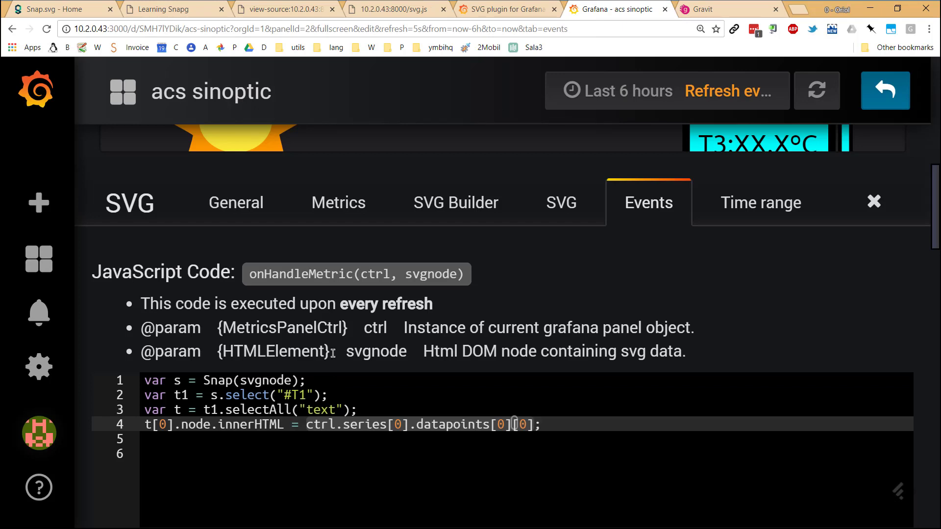
{"action": "double_click", "coordinate": [374, 327]}
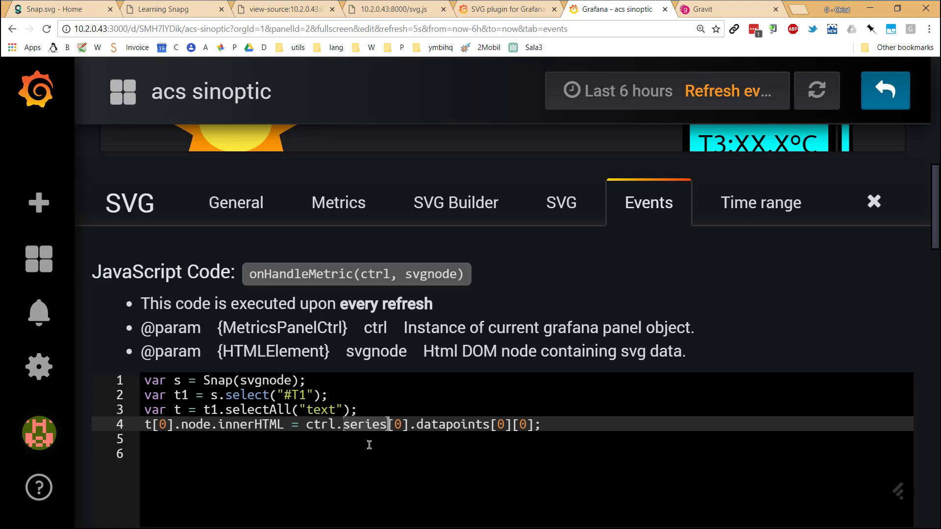
{"action": "double_click", "coordinate": [362, 424]}
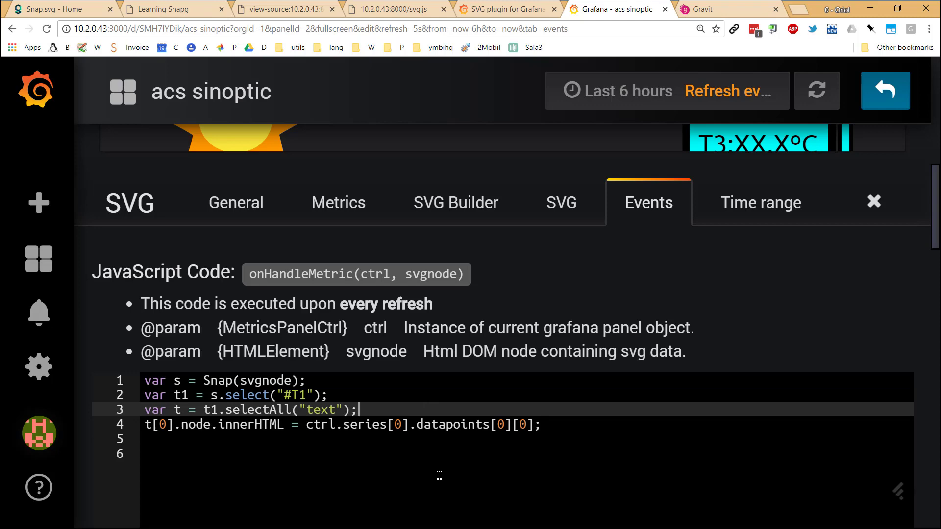
- Try a console.log(ctrl) line, discard it, and show the panel's Time range settings
{"action": "type", "text": "console.log("}
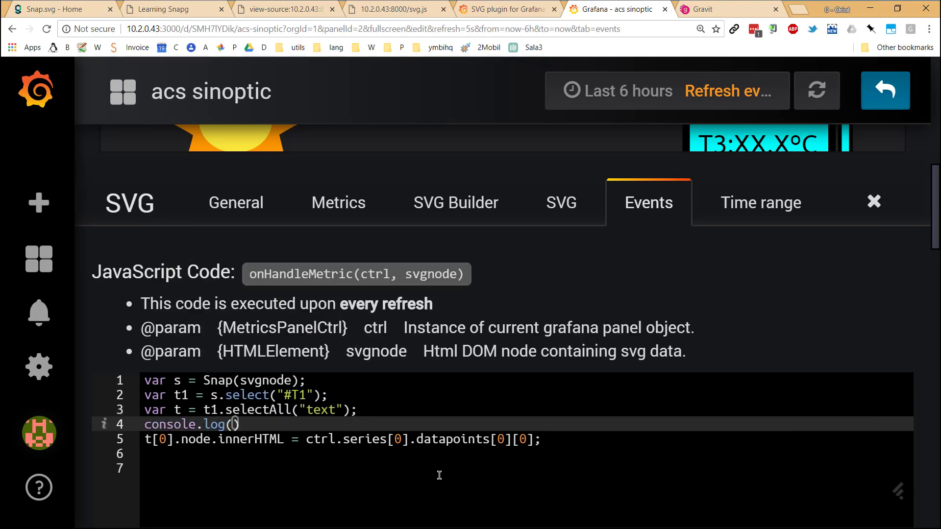
{"action": "type", "text": "ctrl.series[0].datapoints[0][0];"}
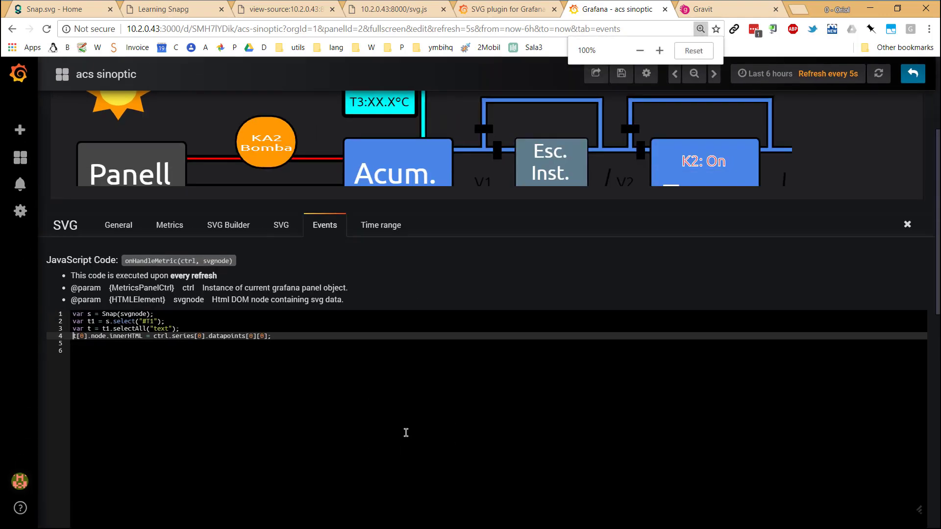
{"action": "left_click", "coordinate": [380, 225]}
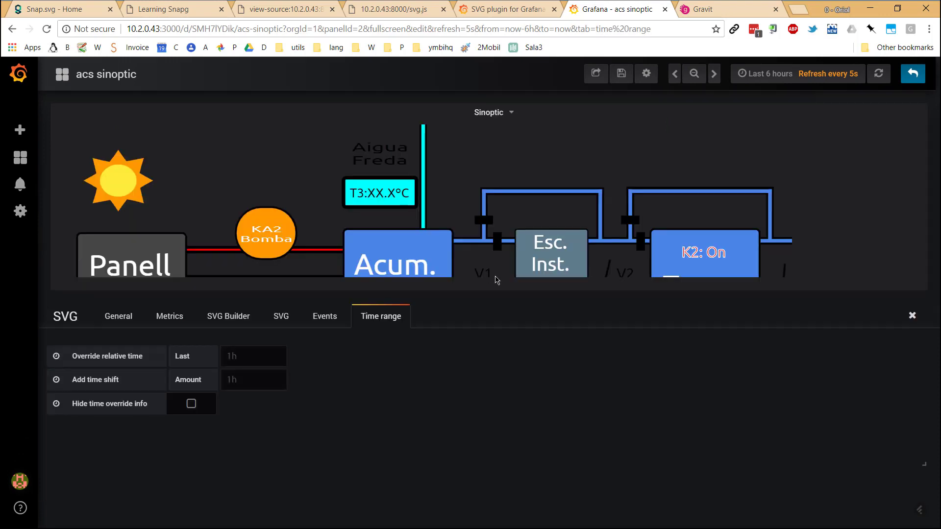
{"action": "mouse_move", "coordinate": [474, 326]}
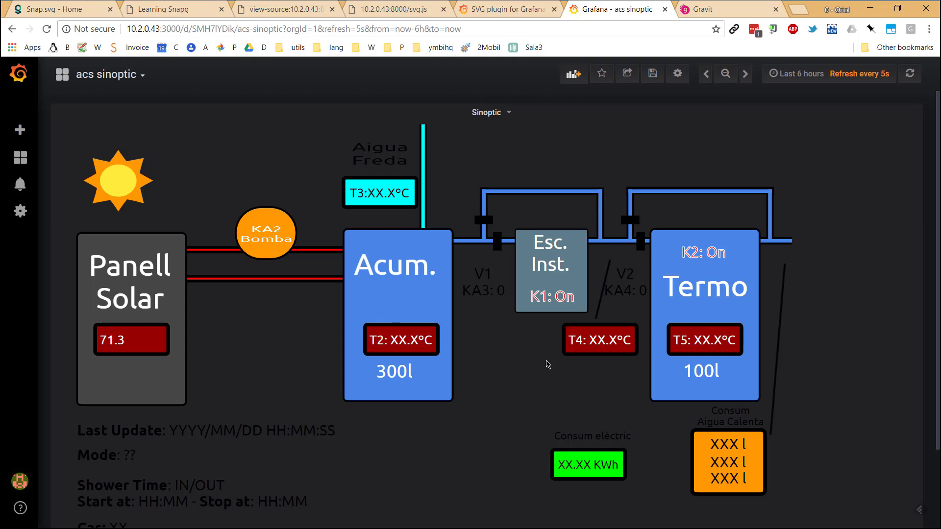
{"action": "mouse_move", "coordinate": [210, 367]}
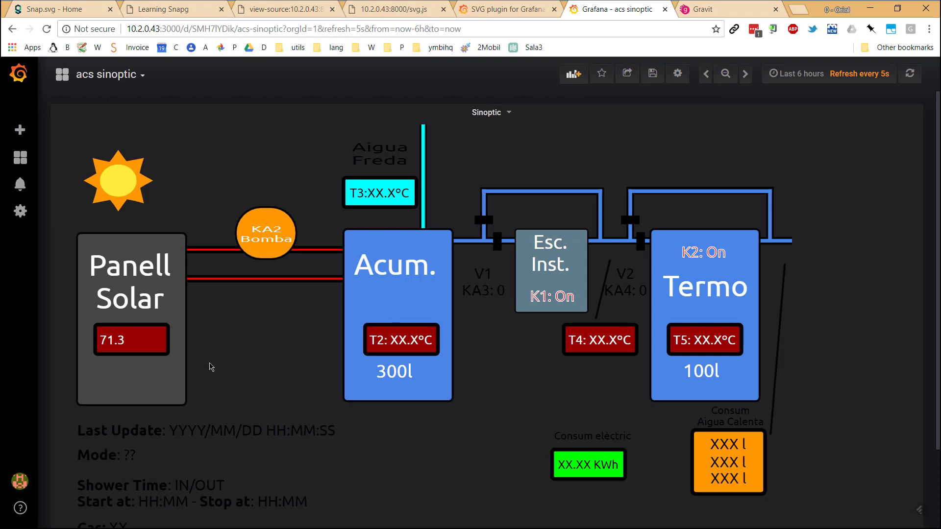
{"action": "mouse_move", "coordinate": [124, 355]}
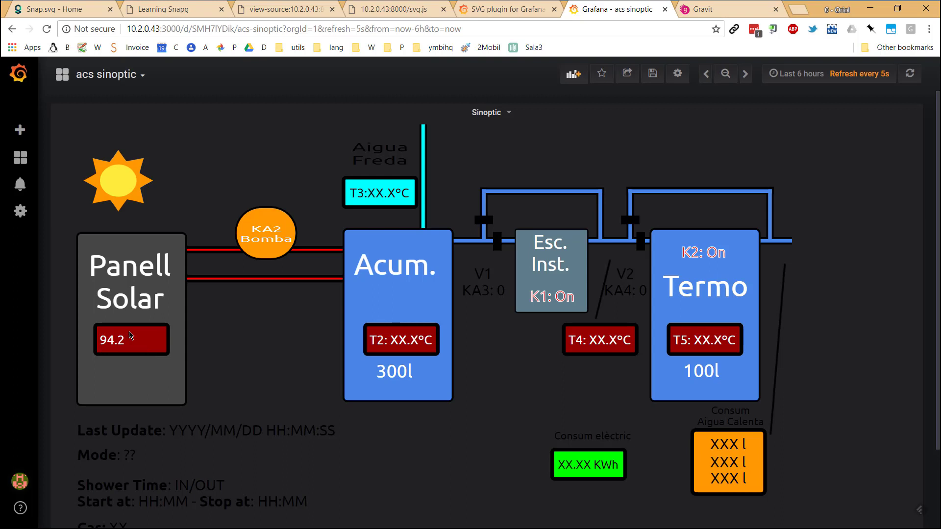
{"action": "mouse_move", "coordinate": [249, 308]}
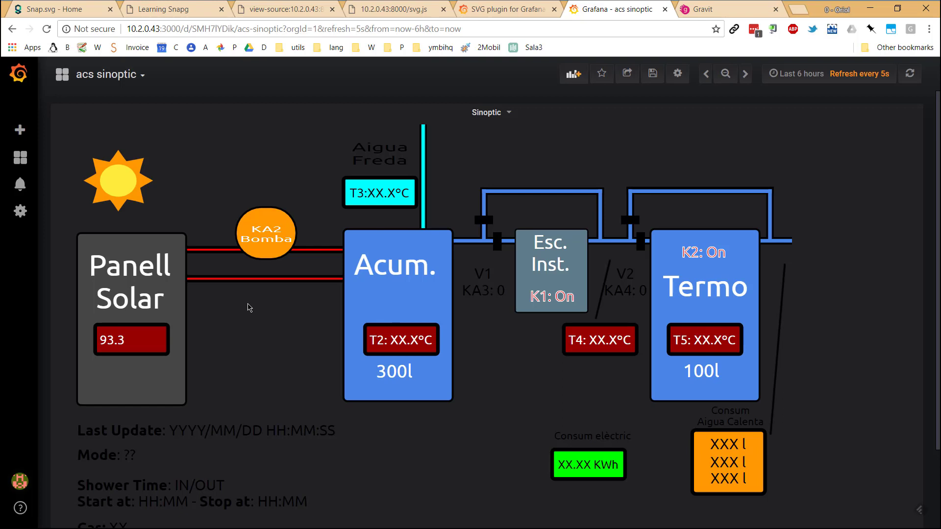
- Scroll the dashboard after the T1 readout refreshes to 93.3
{"action": "scroll", "scroll_direction": "down", "scroll_amount": 3}
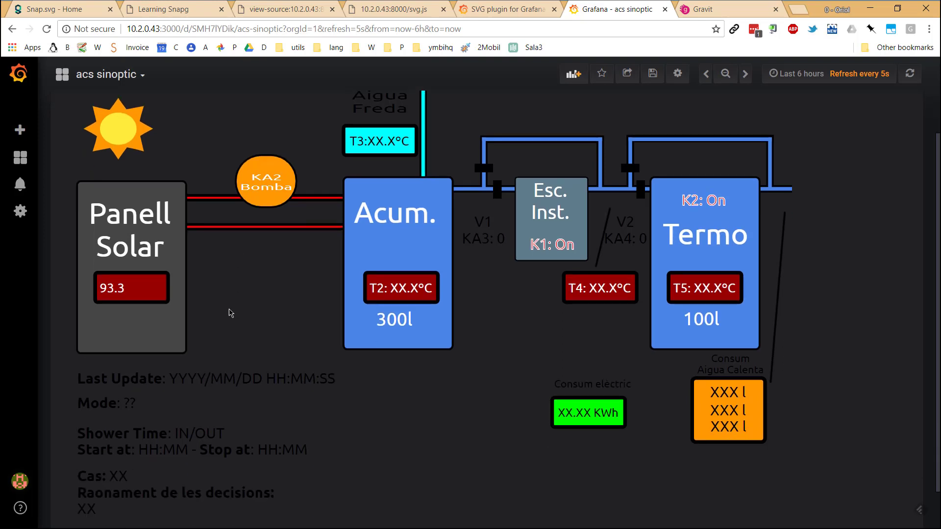